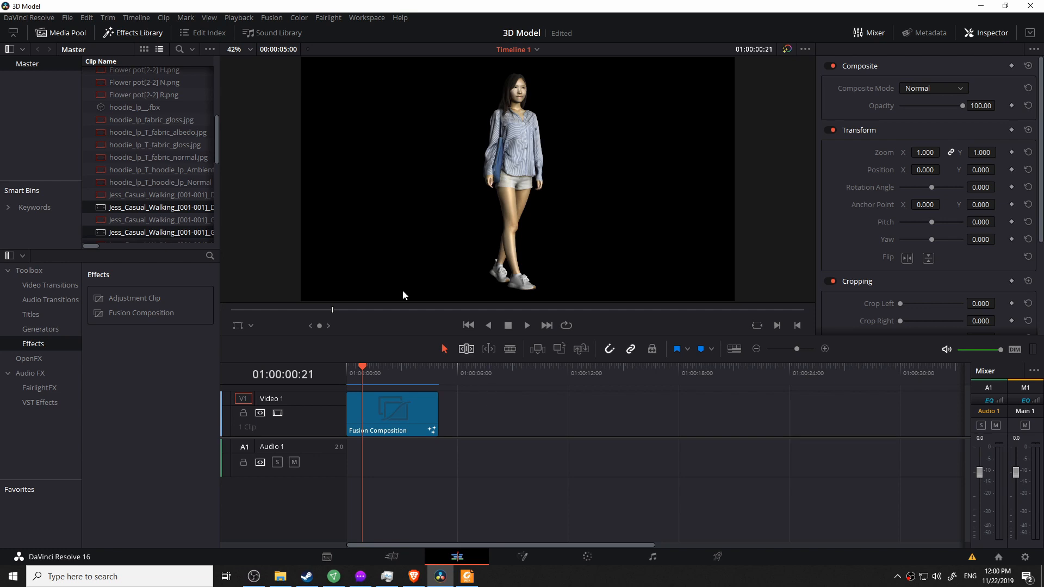
mouse_move(138, 48)
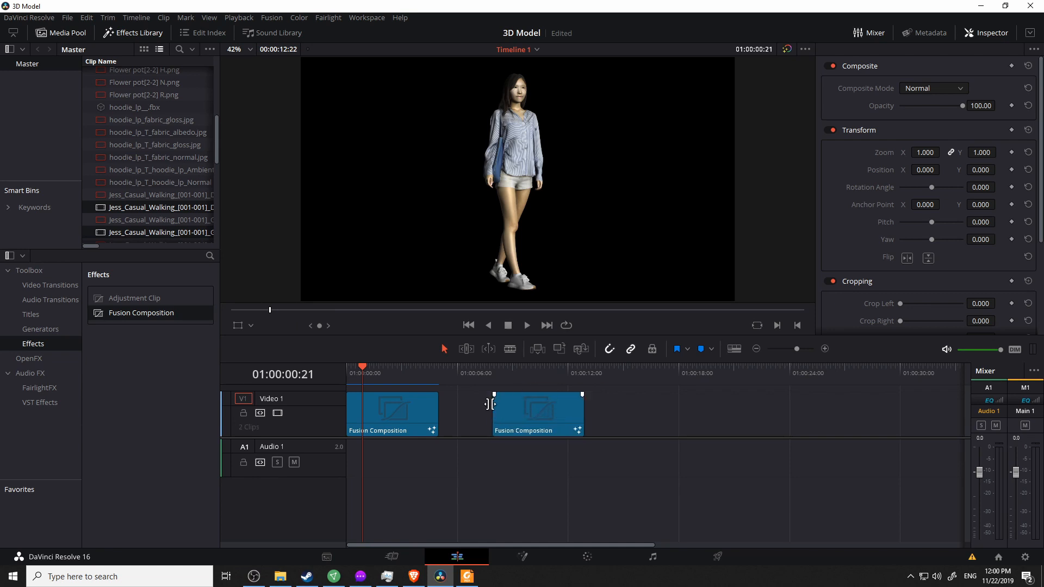
Select the newly added second Fusion Composition clip on the Video 1 track.
left_click(537, 412)
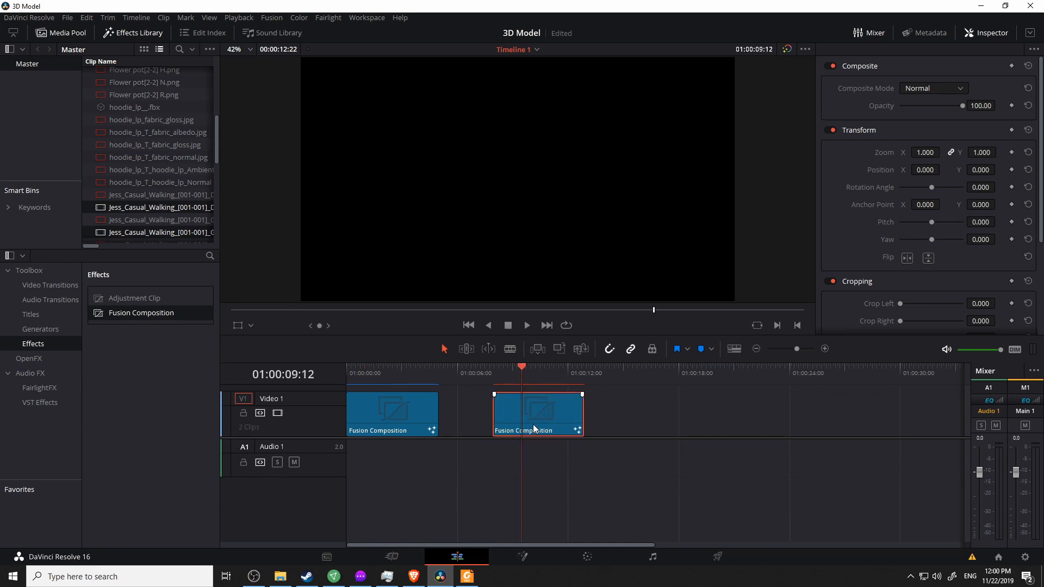
mouse_move(522, 555)
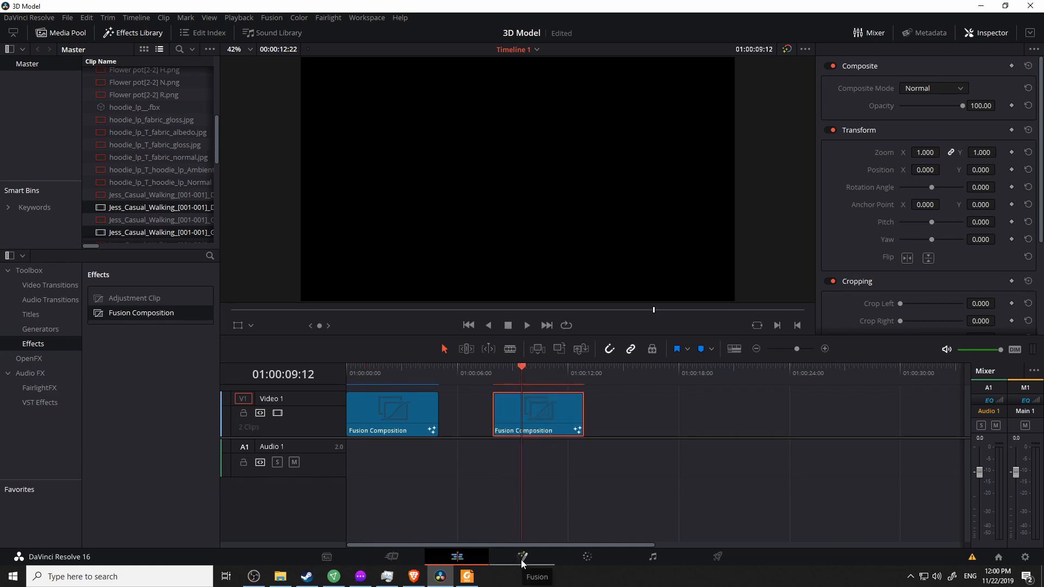
Open the second composition on the Fusion page, reposition MediaOut1, and open Fusion > Import.
left_click(522, 556)
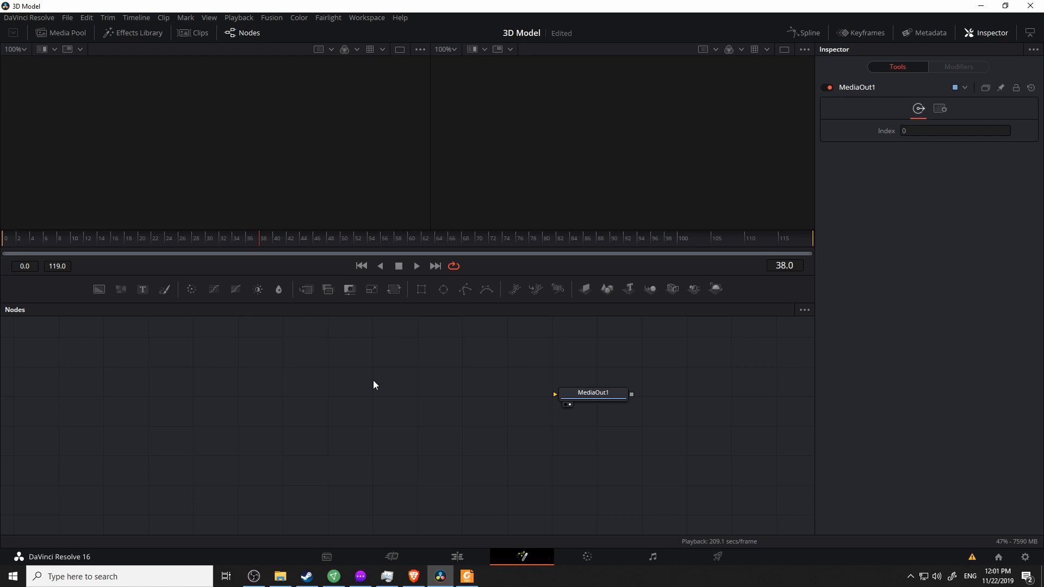
mouse_move(487, 229)
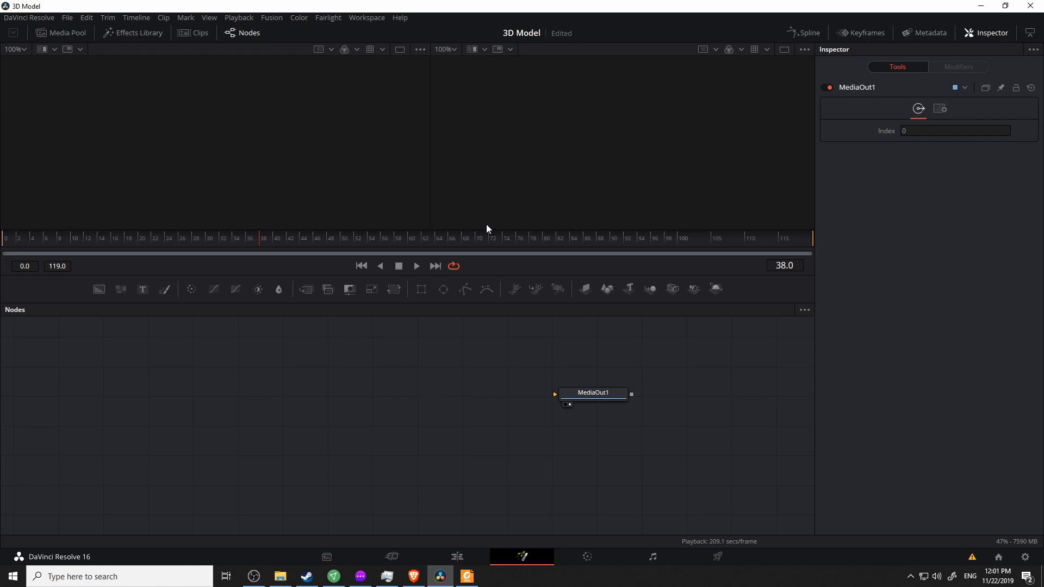
left_click_drag(592, 393, 572, 409)
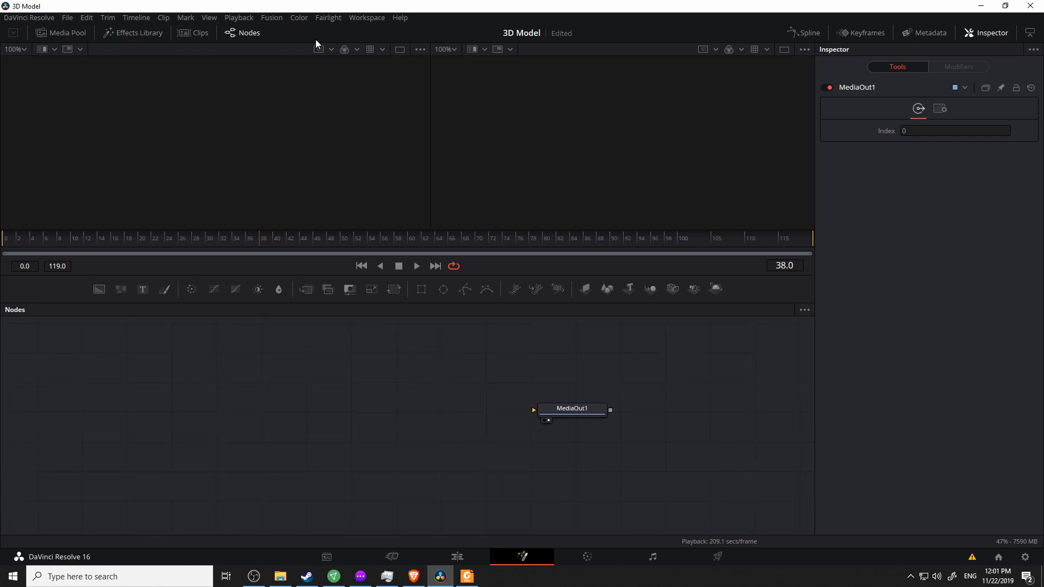
left_click(271, 17)
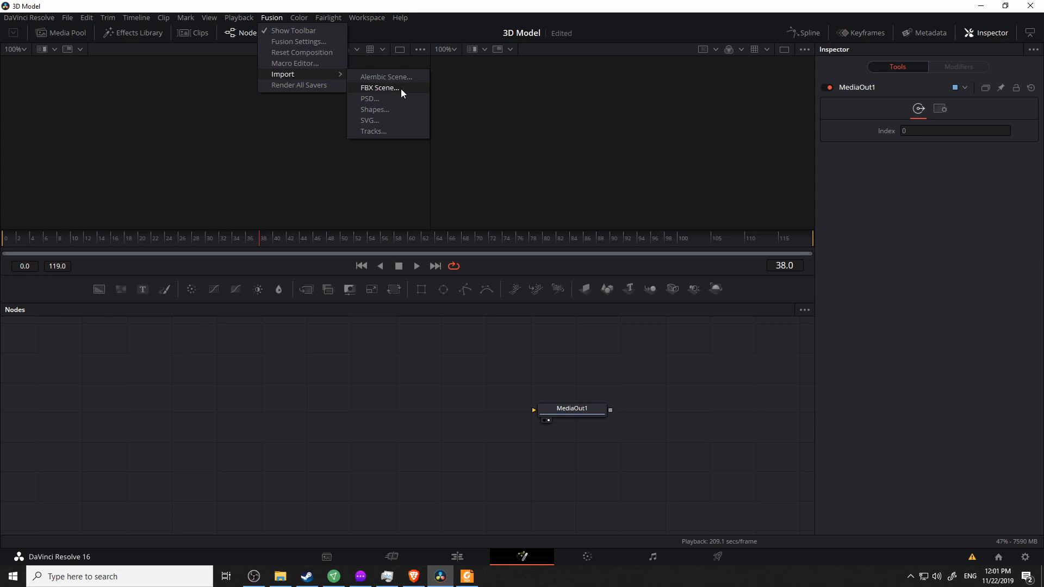
Import Jess_Casual_Walking_001.obj as an FBX Scene, accepting the default importer settings.
left_click(380, 87)
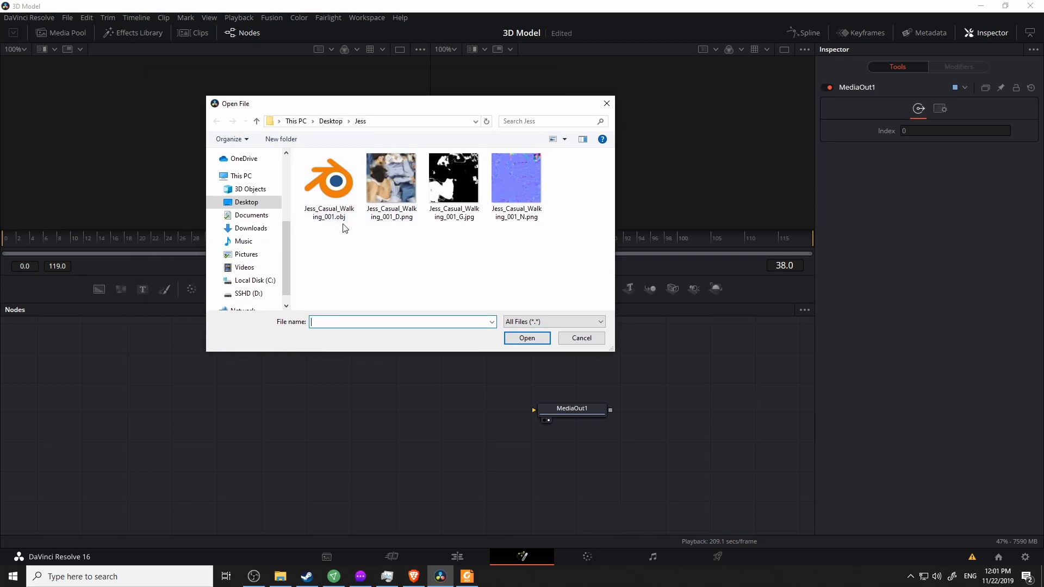
left_click(328, 178)
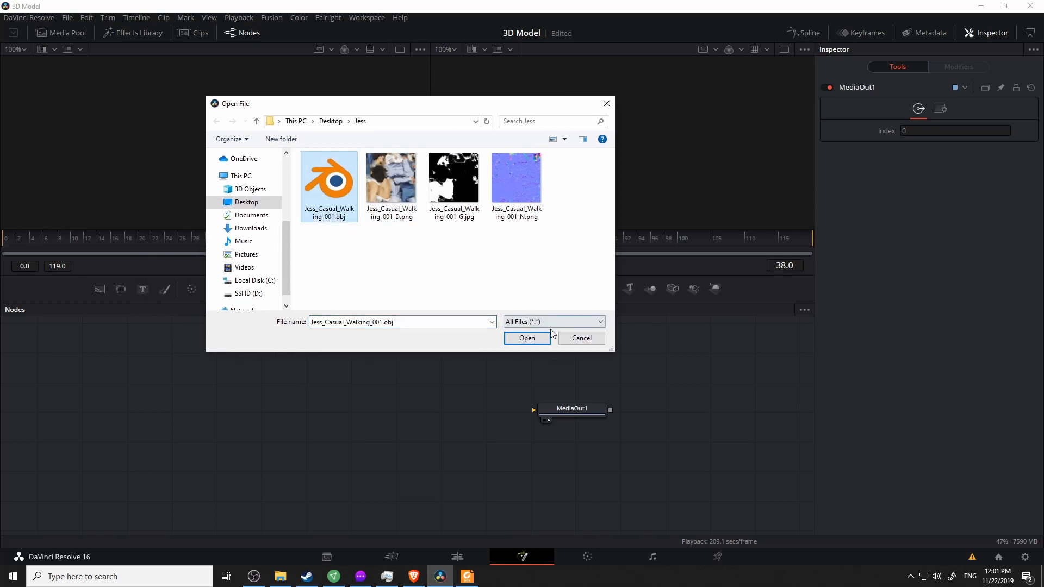
left_click(526, 337)
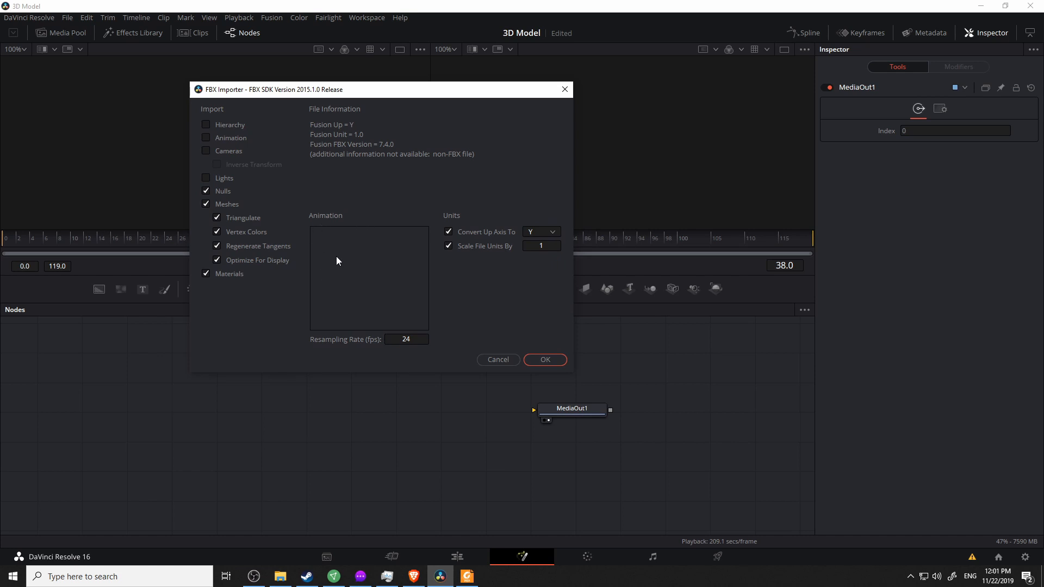
mouse_move(262, 197)
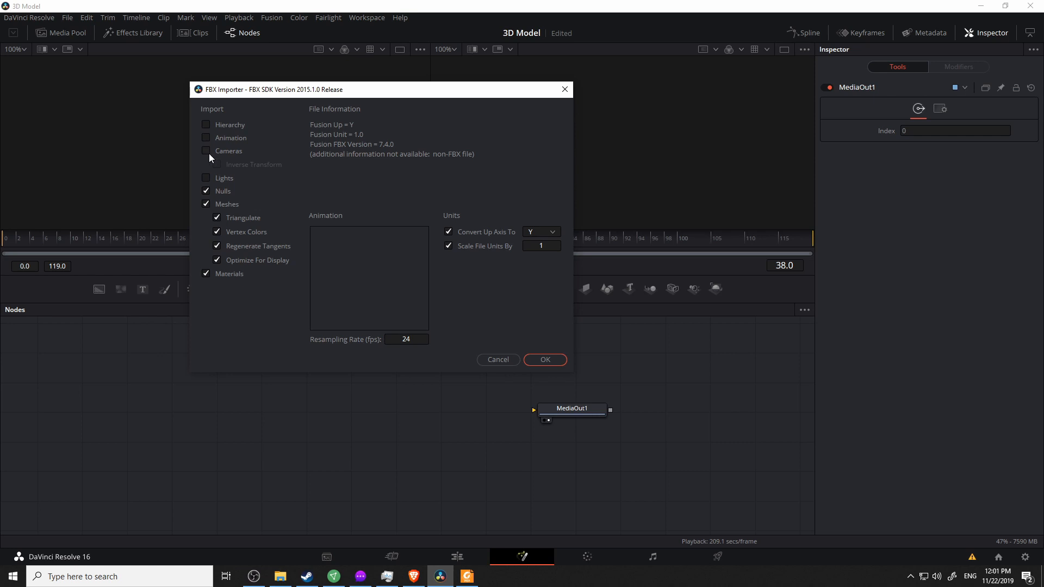
mouse_move(222, 173)
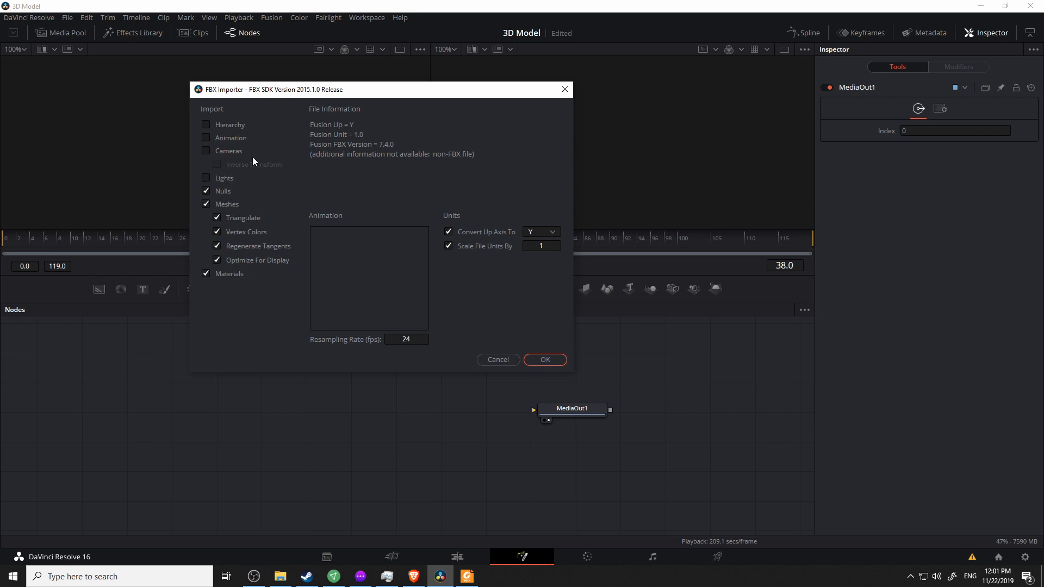
mouse_move(249, 162)
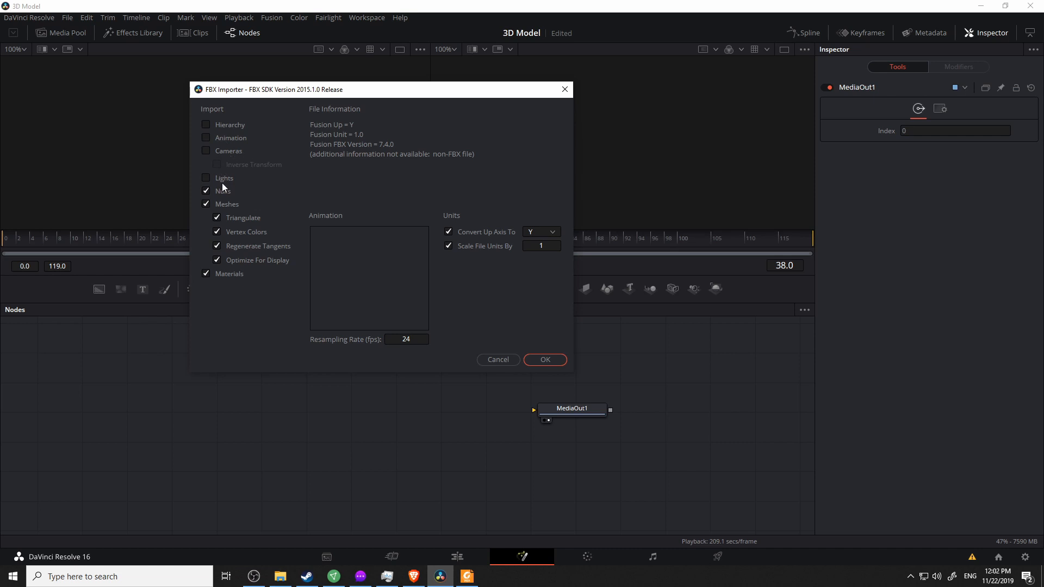
left_click(544, 359)
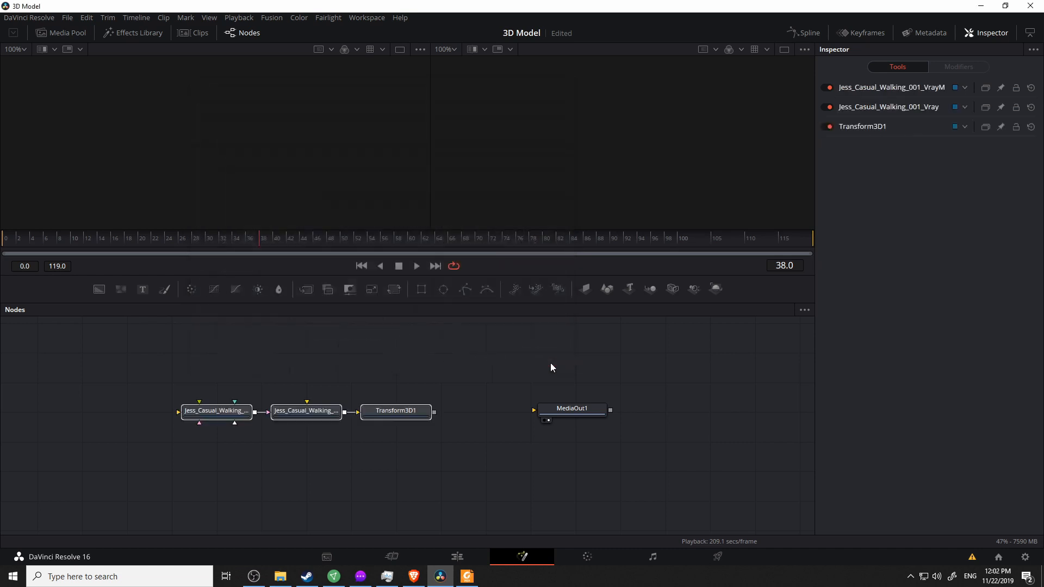
Inspect the FBX mesh and VrayMat nodes, then view Transform3D1 in viewer 1.
left_click(305, 410)
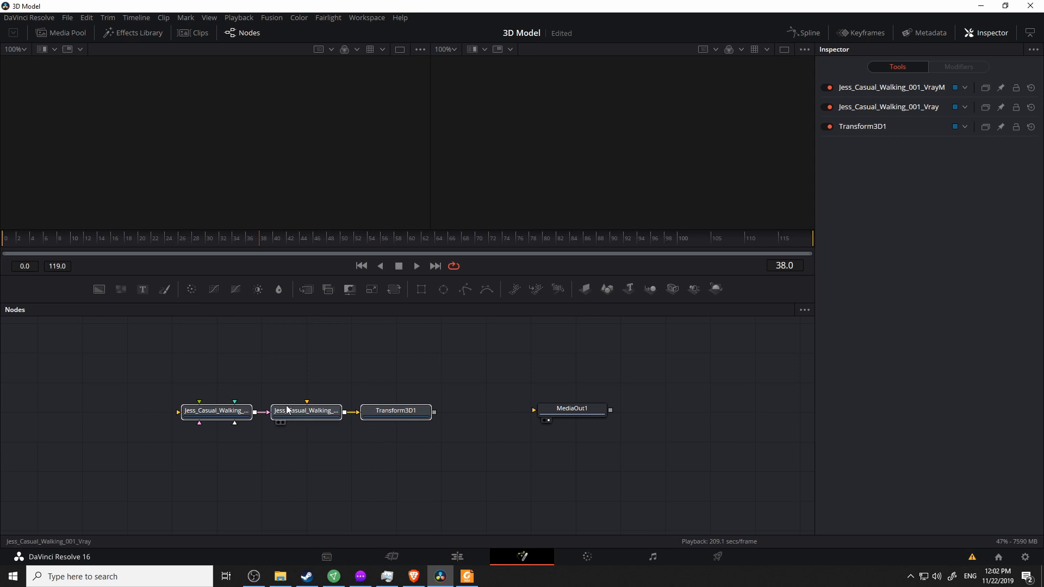
left_click(306, 412)
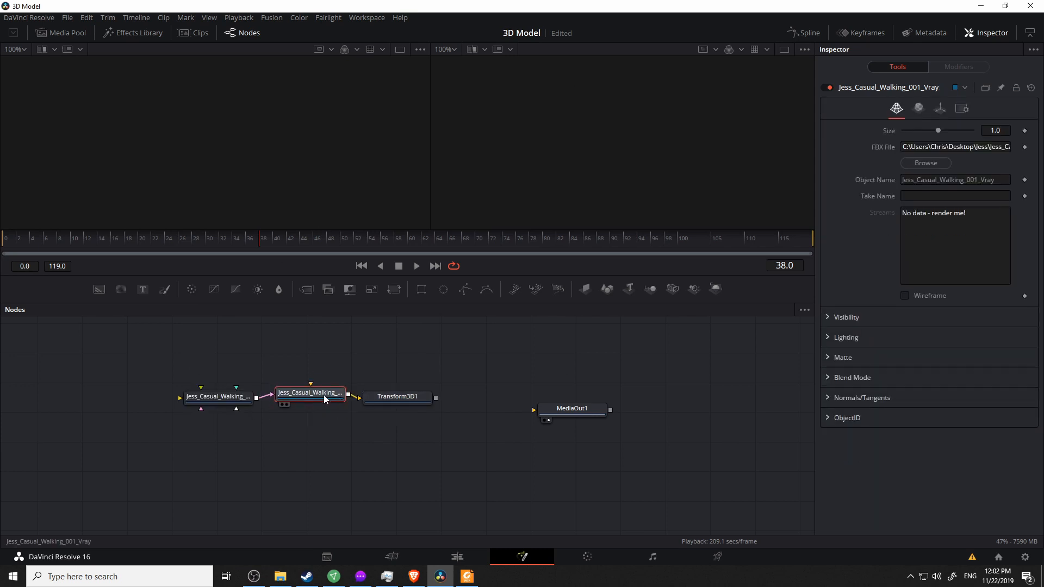
mouse_move(308, 392)
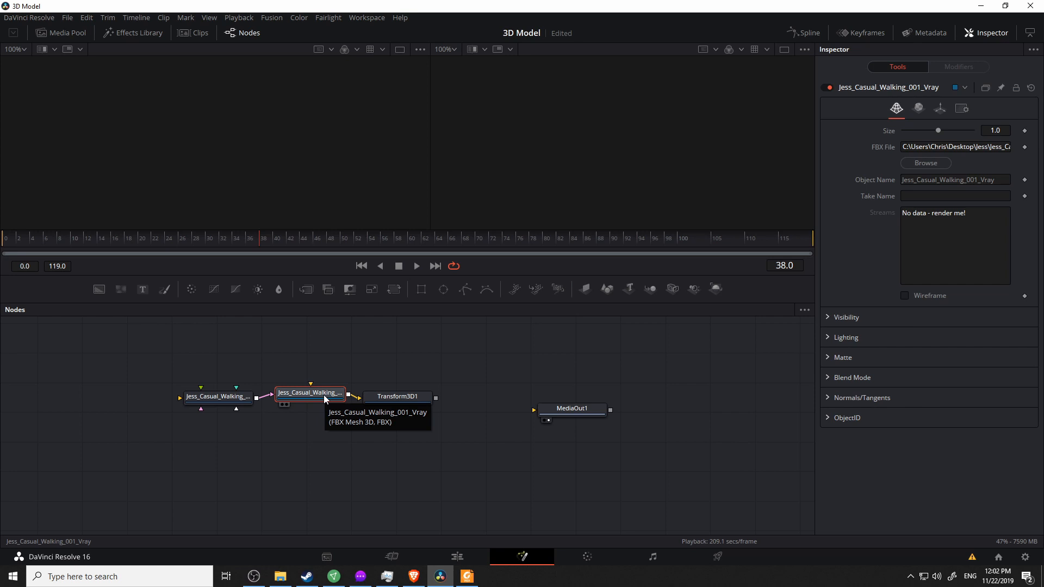
left_click(206, 395)
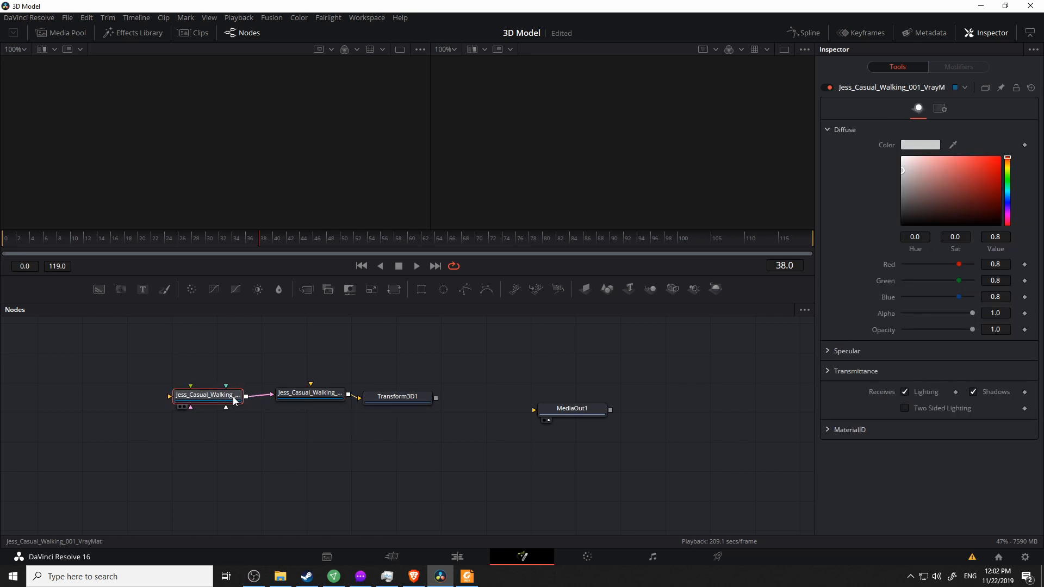
mouse_move(220, 400)
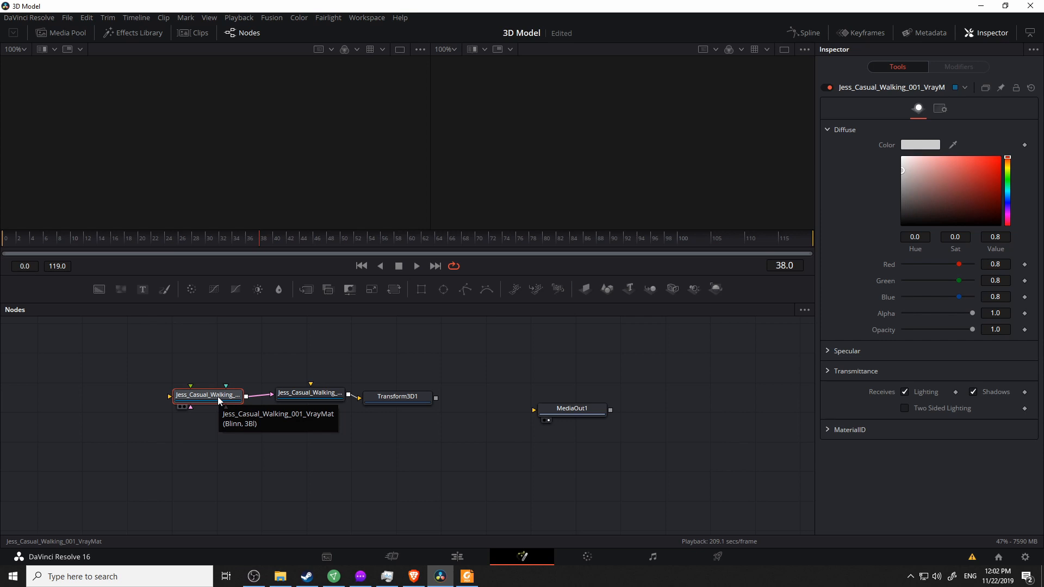
left_click(397, 396)
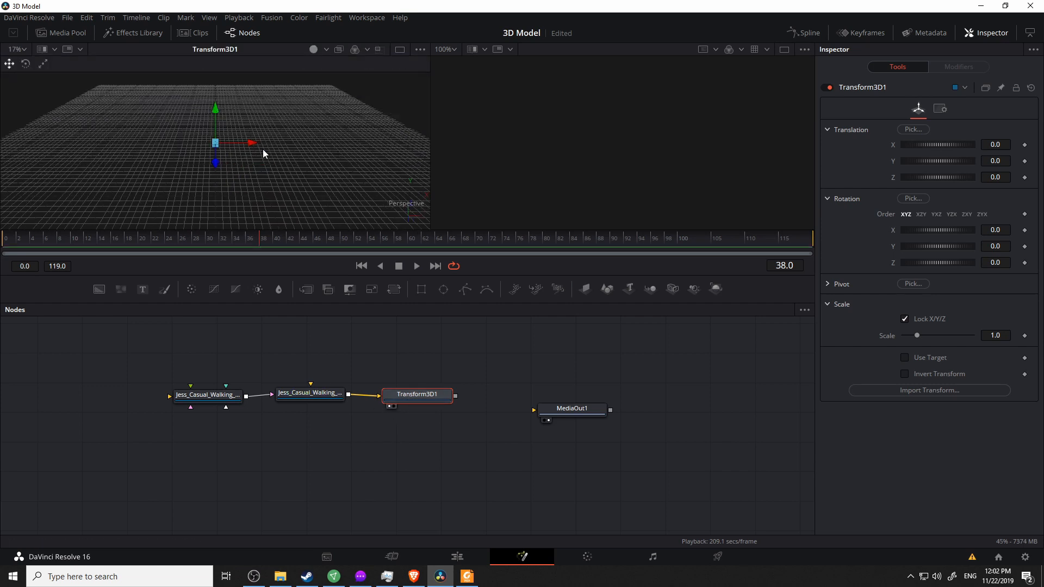
Set Transform3D1's Rotation X to -90 so the woman stands upright.
scroll("down", 3)
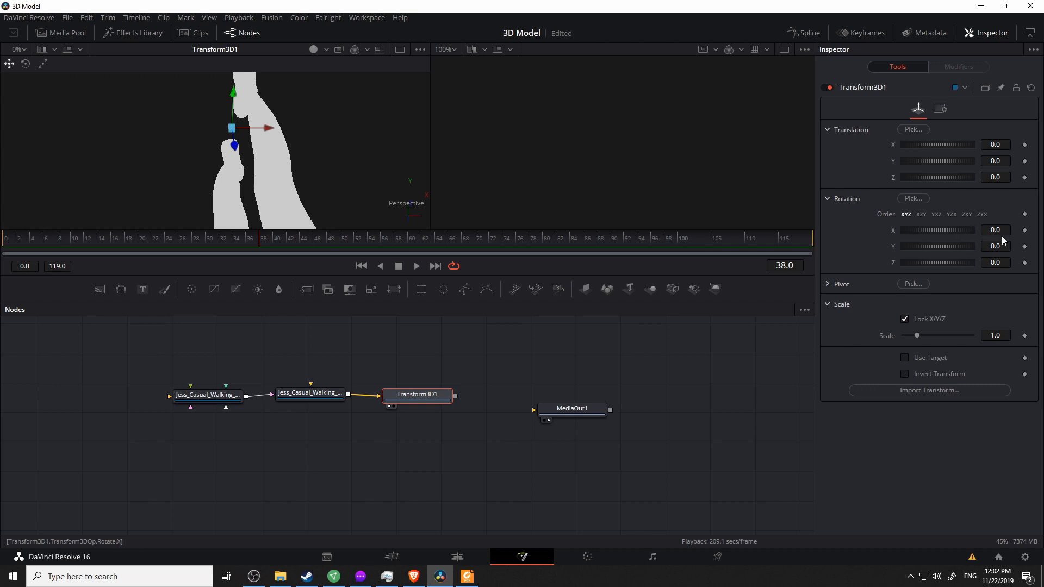
left_click(996, 230)
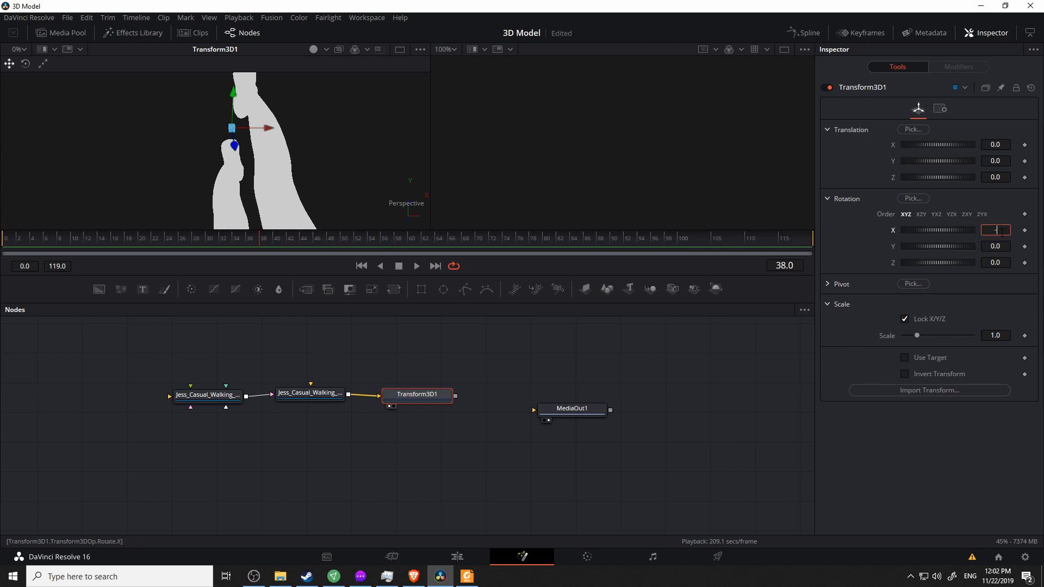
type("-90.0")
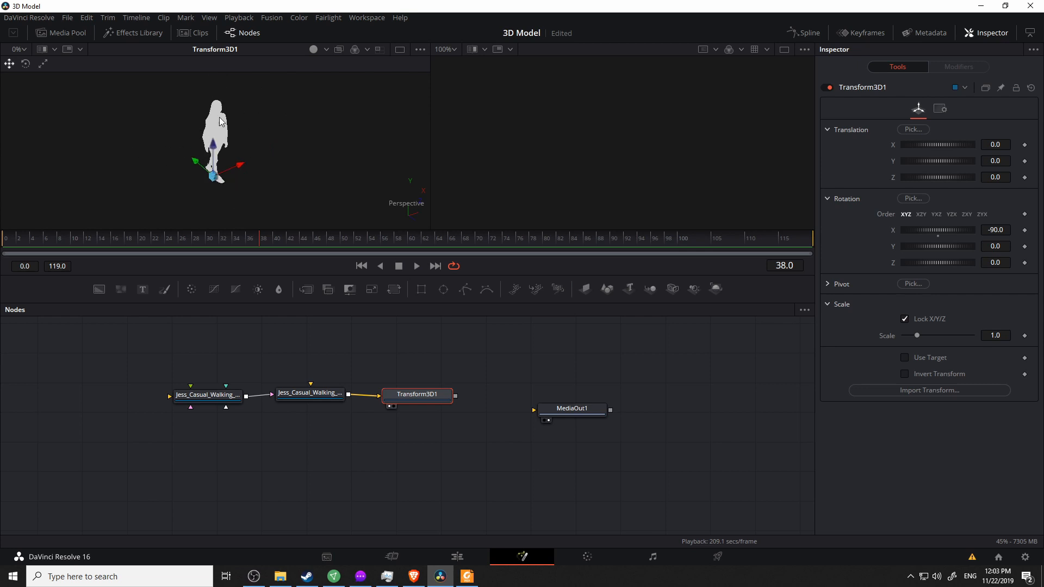
mouse_move(198, 137)
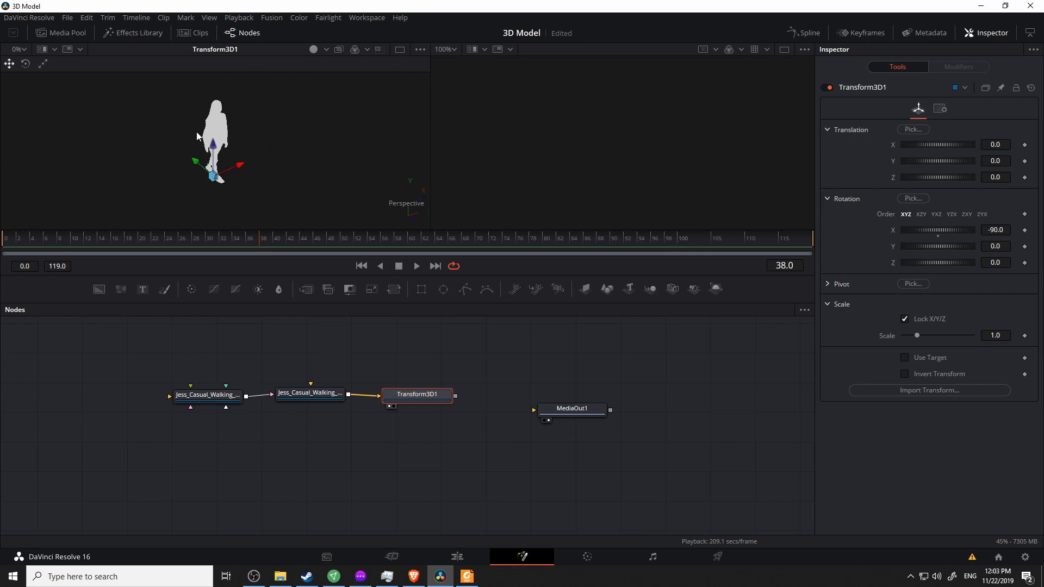
mouse_move(157, 150)
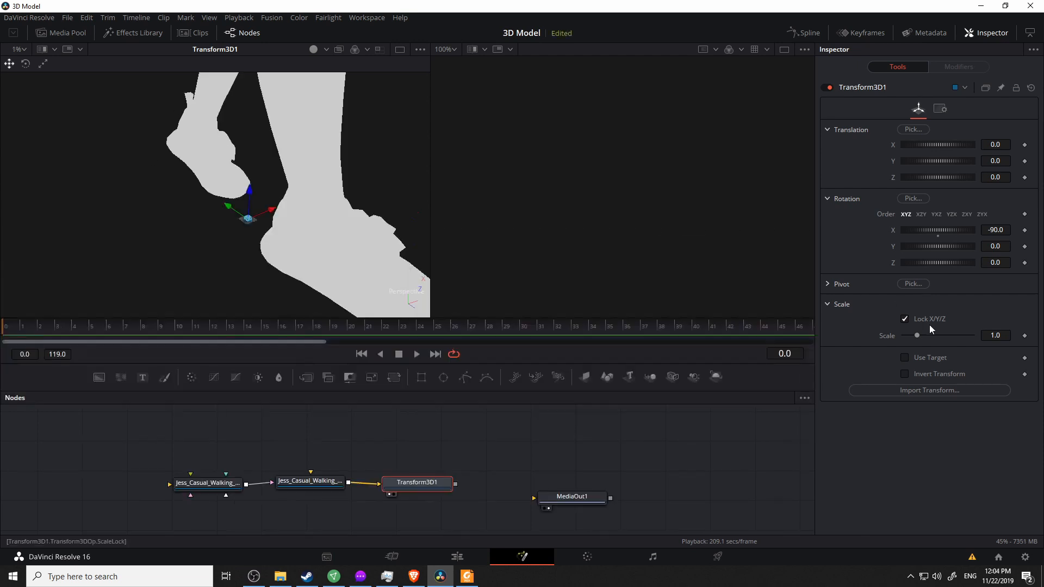
Fit the upright figure in the viewer and open the Desktop > Jess texture folder.
left_click(996, 335)
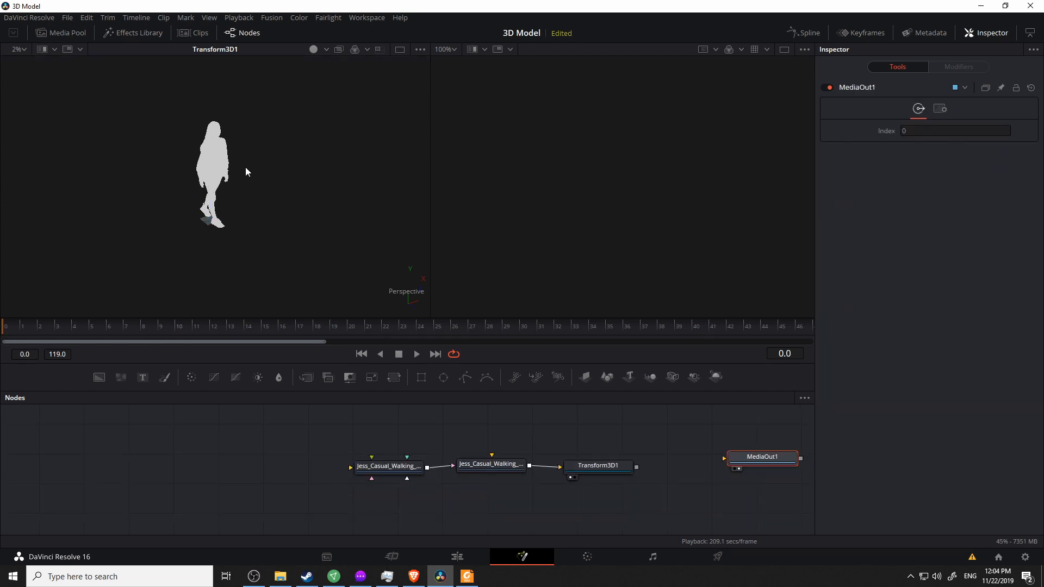
left_click(280, 576)
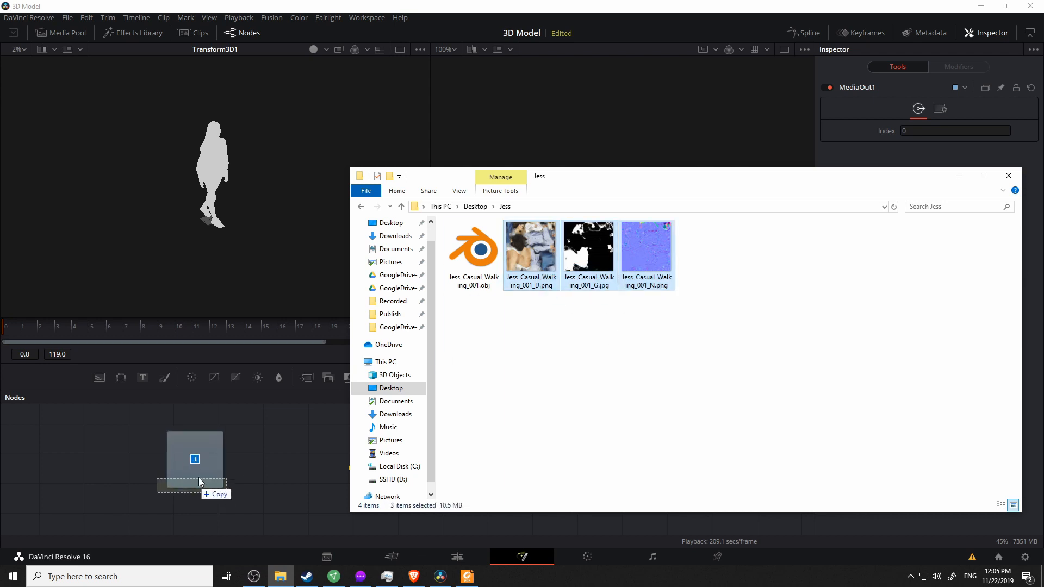
Drag the three Jess texture images into the node graph and inspect MediaIn3.
left_click_drag(194, 459, 249, 415)
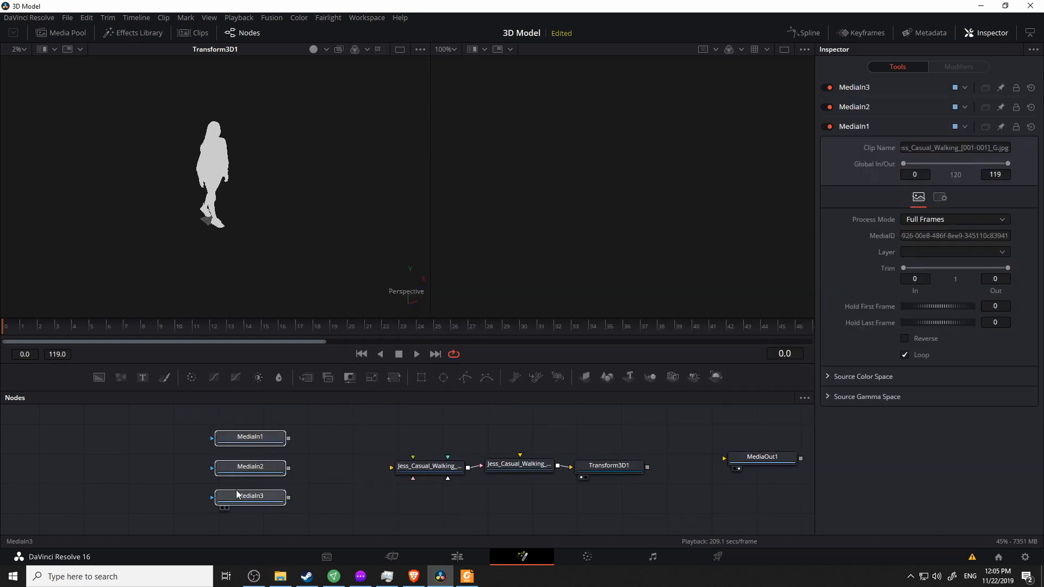
left_click(230, 438)
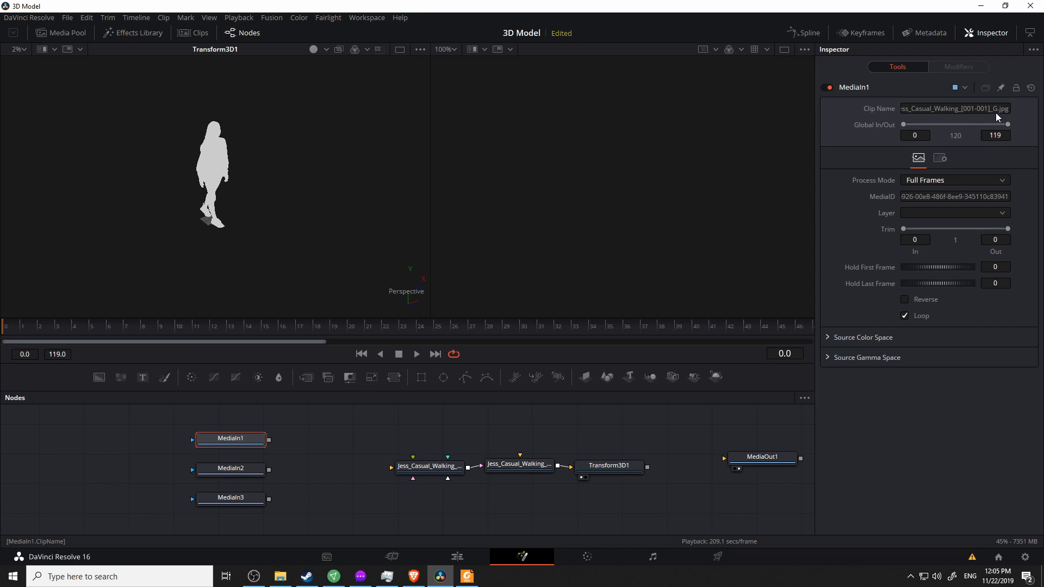
Rename MediaIn1, MediaIn2 and MediaIn3 to Jess_G, Jess_D and Jess_N.
double_click(230, 438)
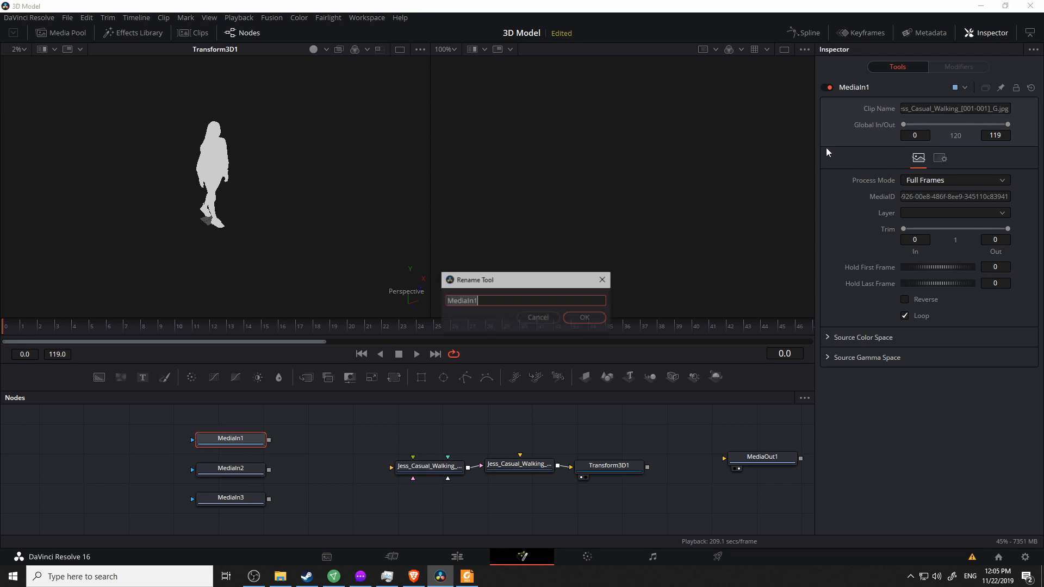
type("Jess")
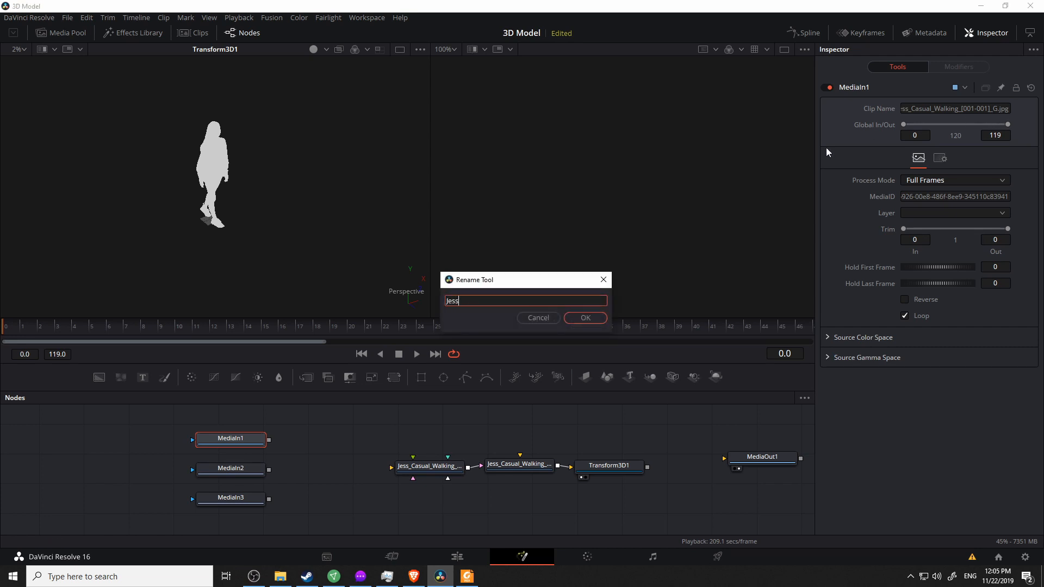
left_click(584, 317)
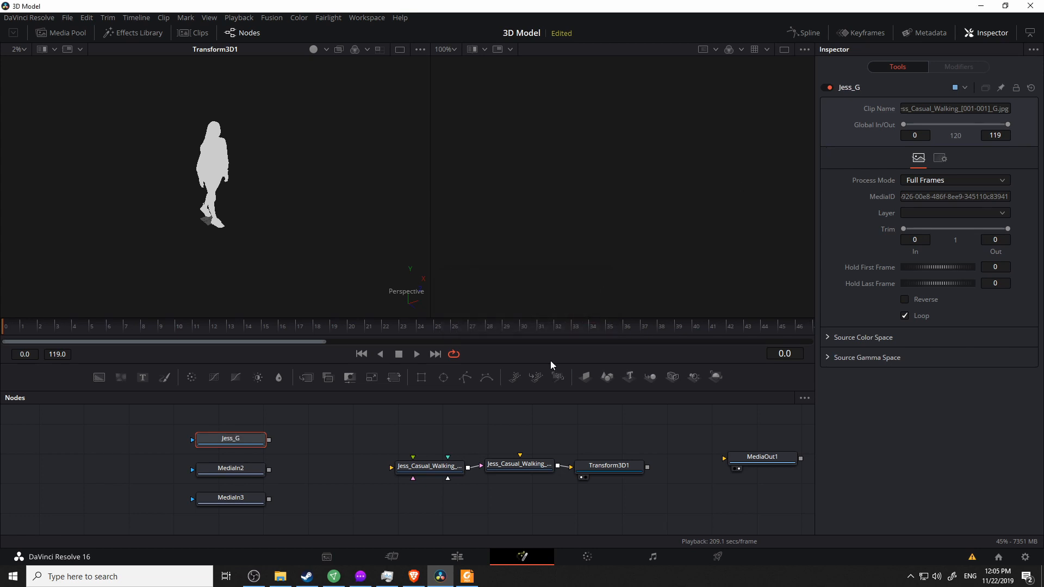
left_click(231, 469)
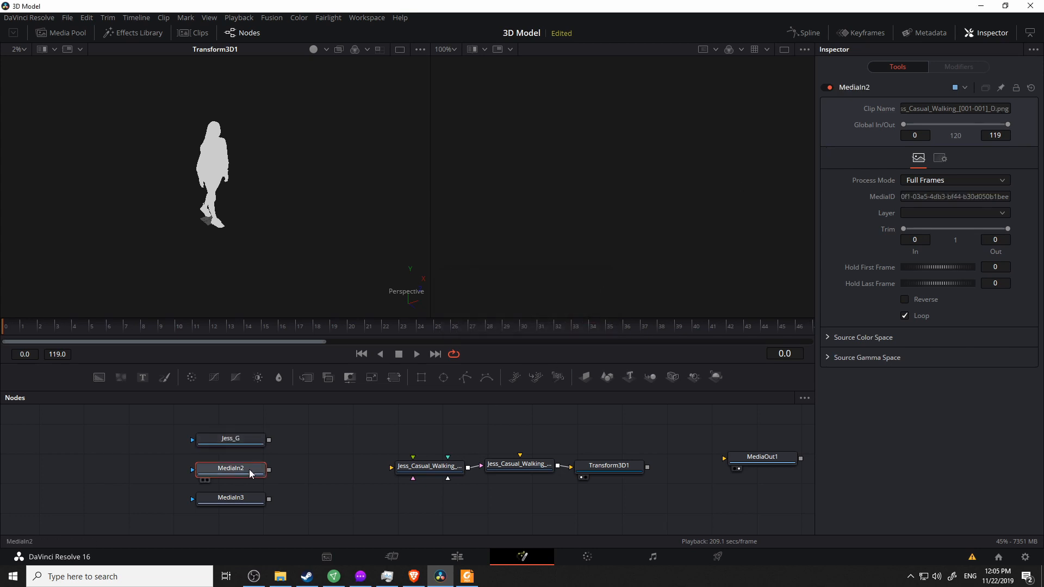
double_click(230, 469)
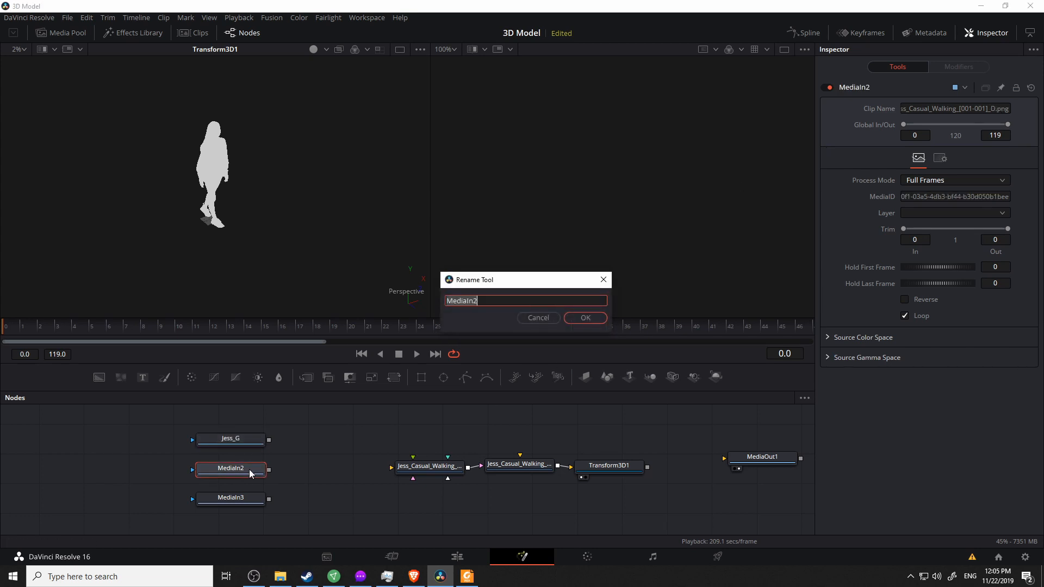
type("Jess")
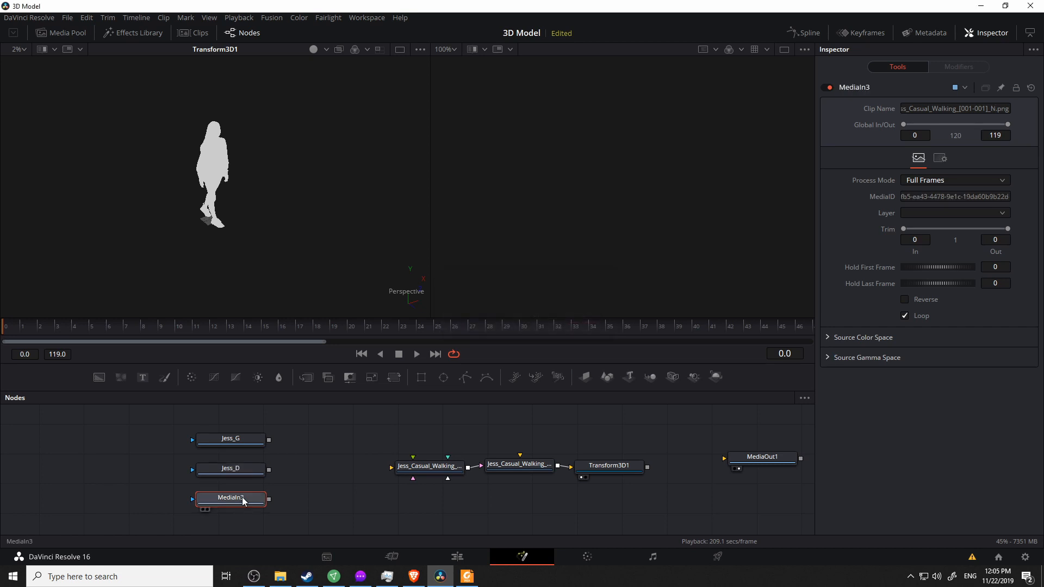
double_click(229, 498)
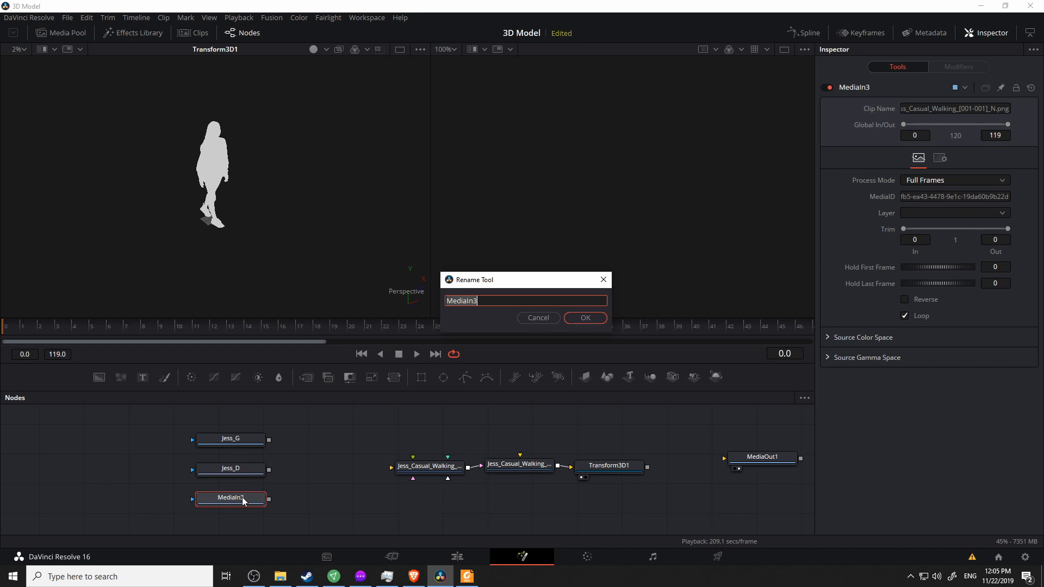
type("Jess_")
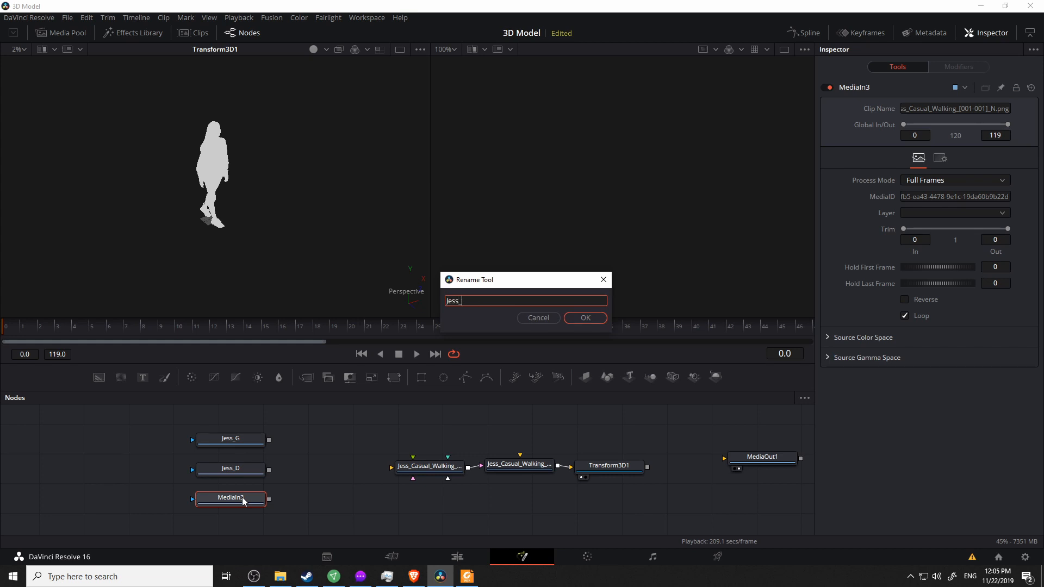
left_click(585, 318)
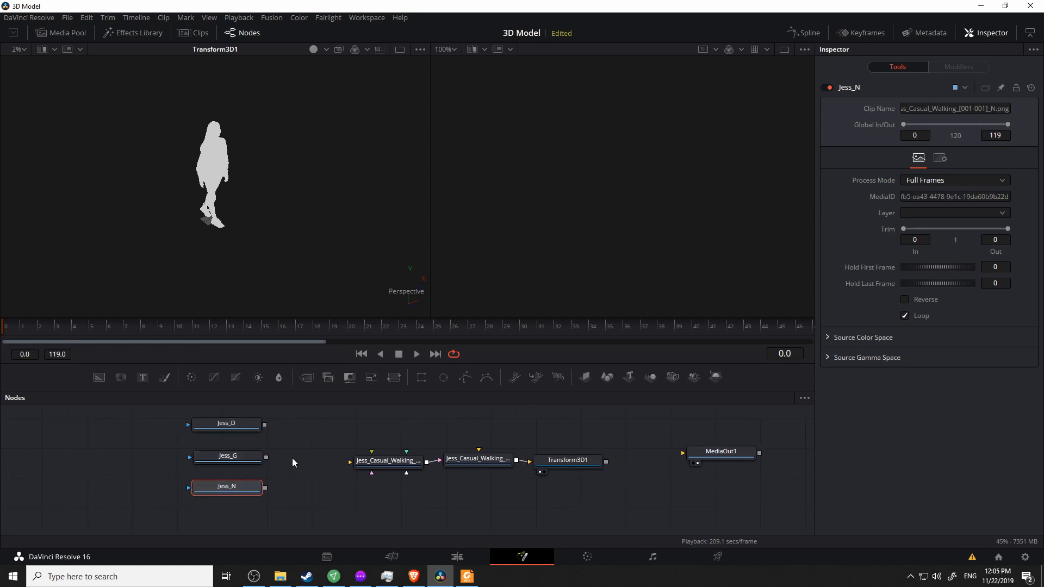
Wire Jess_D, Jess_G and Jess_N into the Jess_Casual_Walking material's matching inputs.
left_click_drag(265, 425, 370, 466)
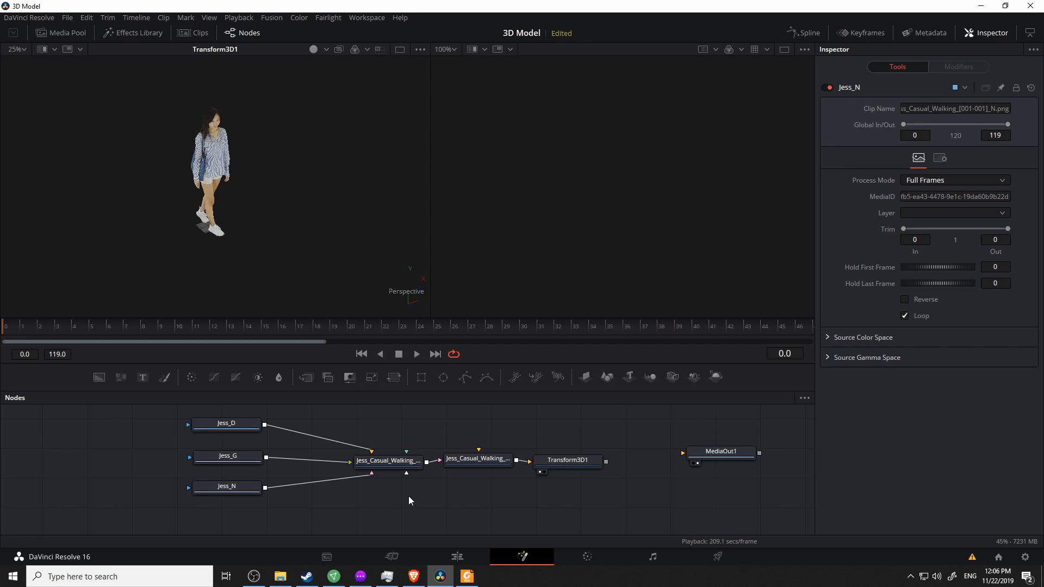
mouse_move(407, 495)
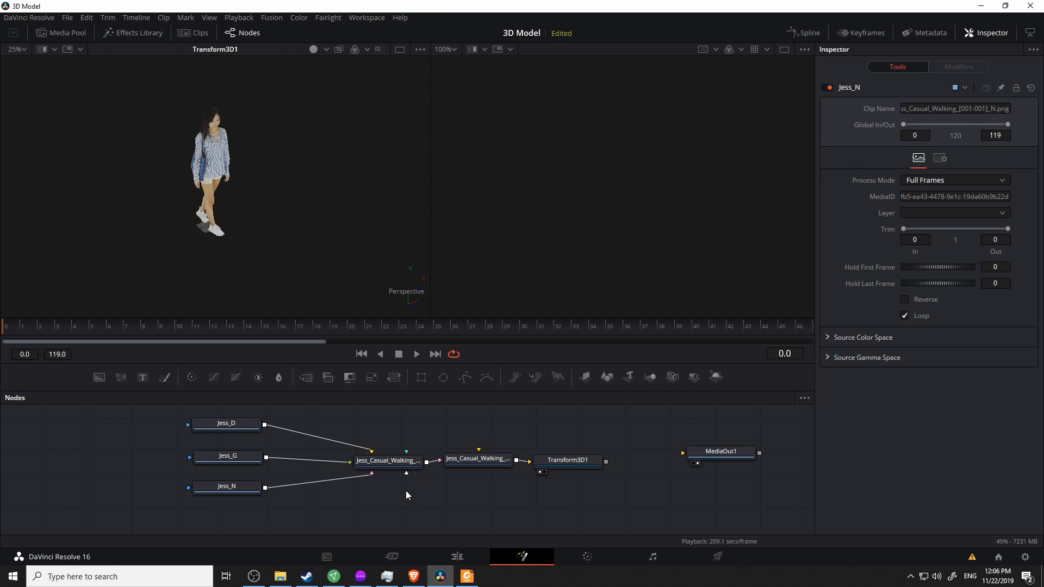
left_click(722, 452)
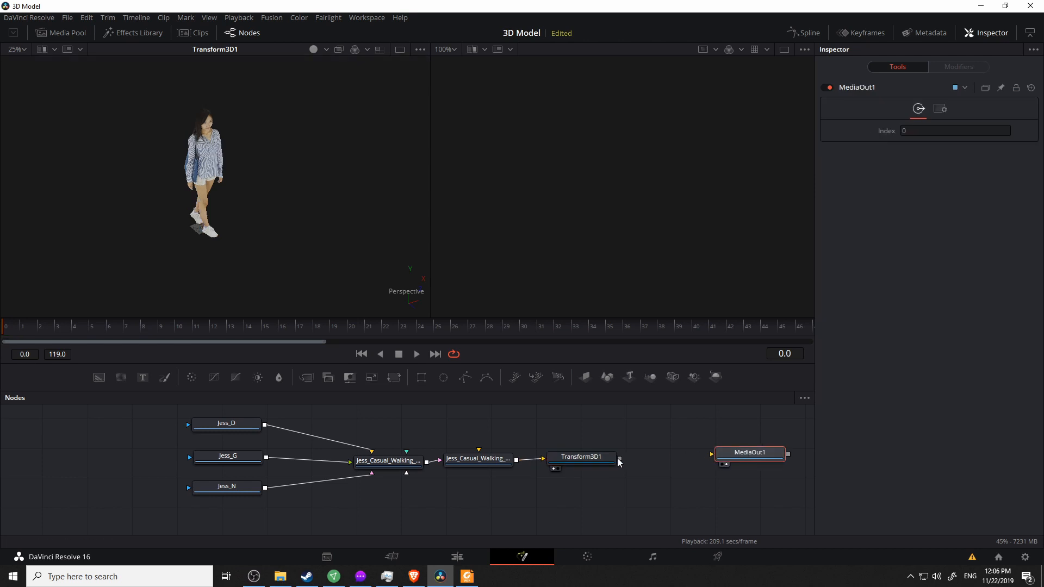
left_click(581, 457)
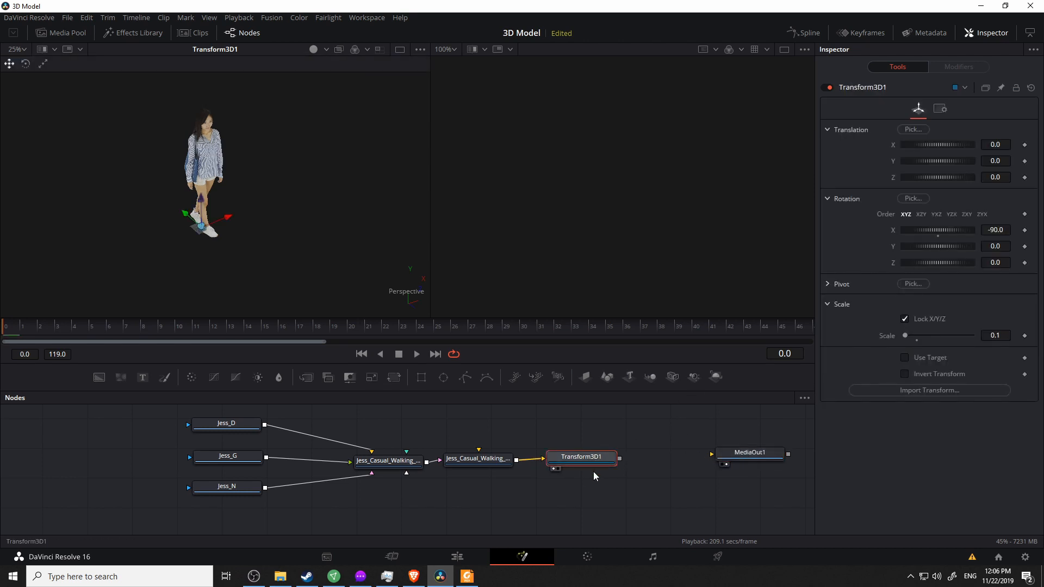
mouse_move(673, 376)
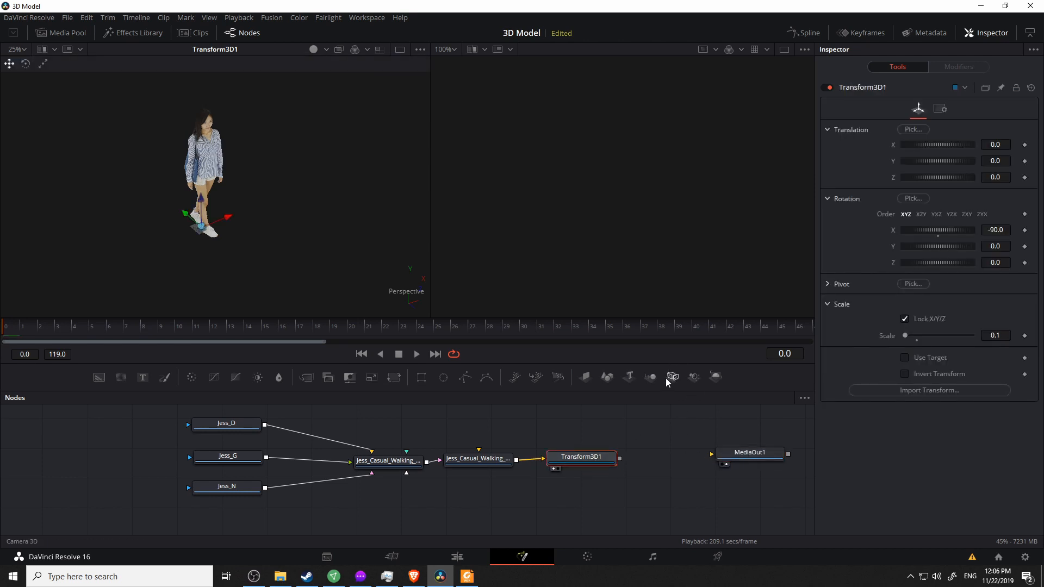
Chain Merge3D1 and Renderer3D1 after Transform3D1 into MediaOut1, shown in viewer 2.
left_click(651, 377)
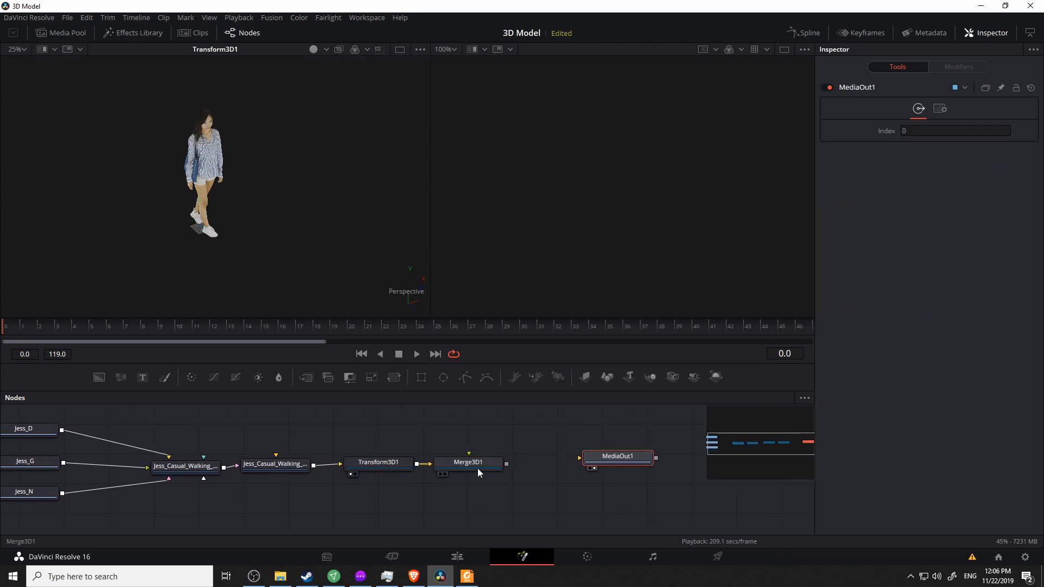
left_click(468, 462)
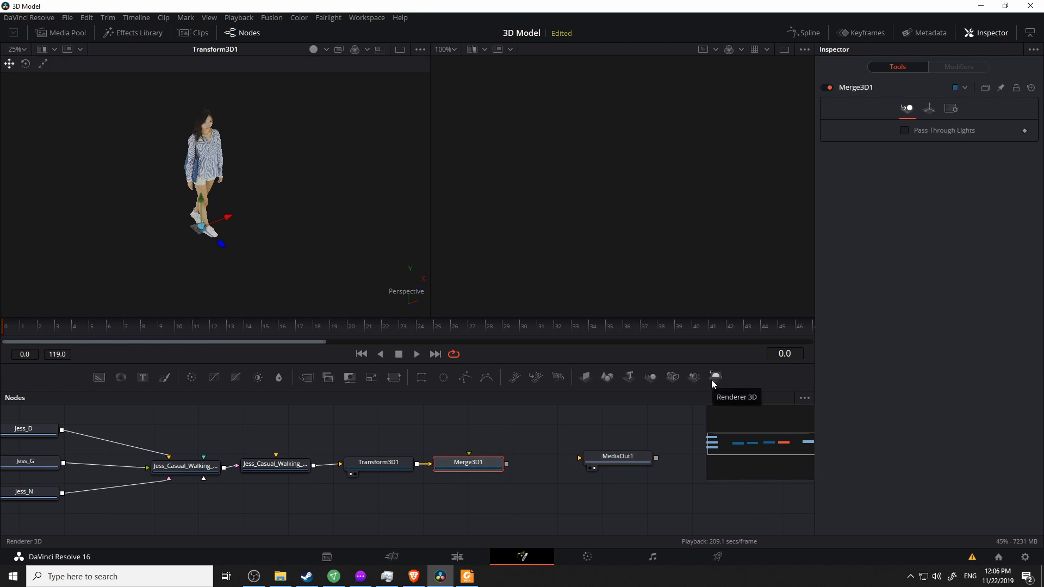
left_click(716, 377)
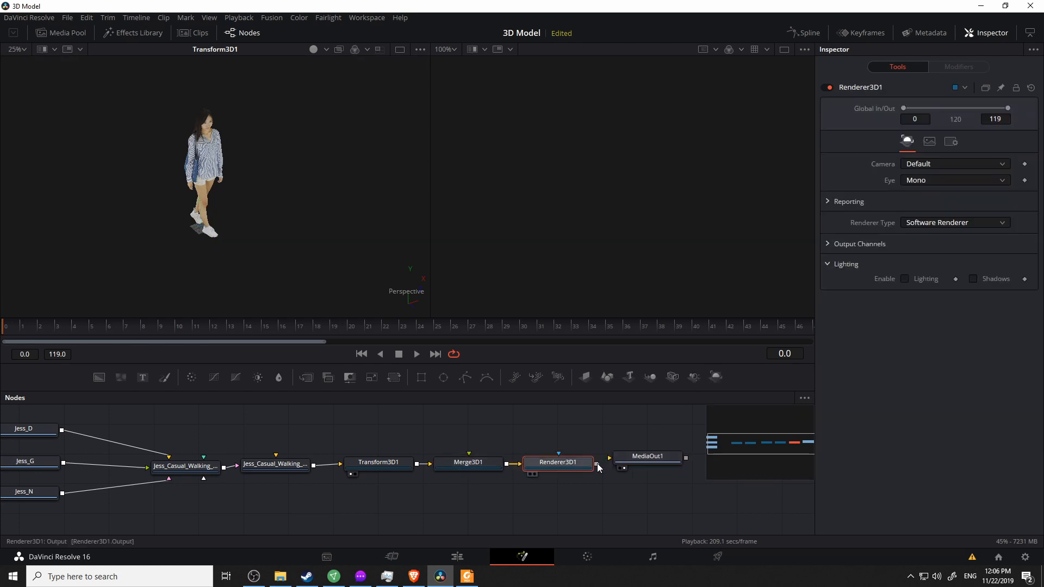
left_click(663, 460)
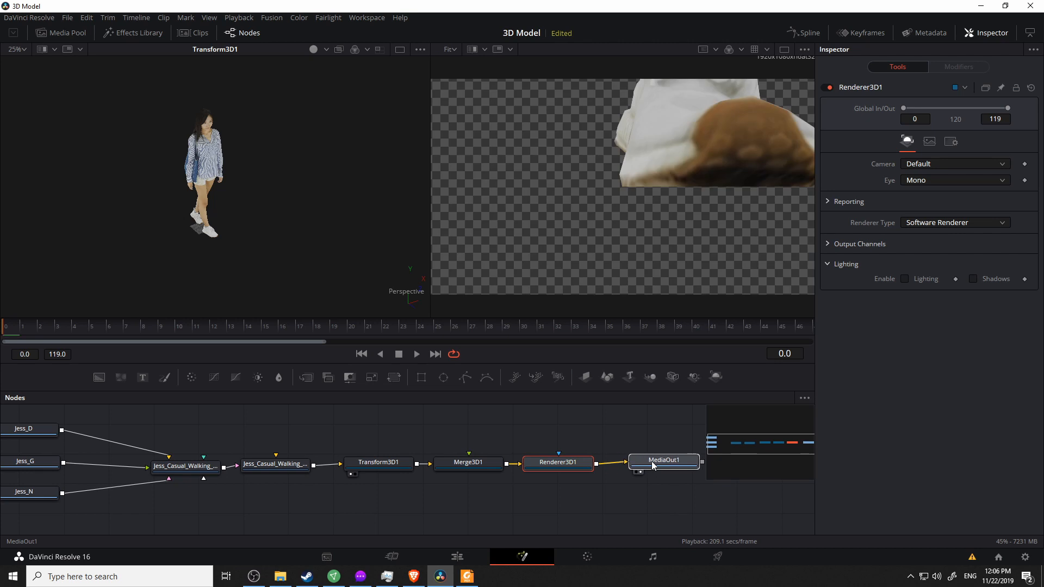
left_click(664, 460)
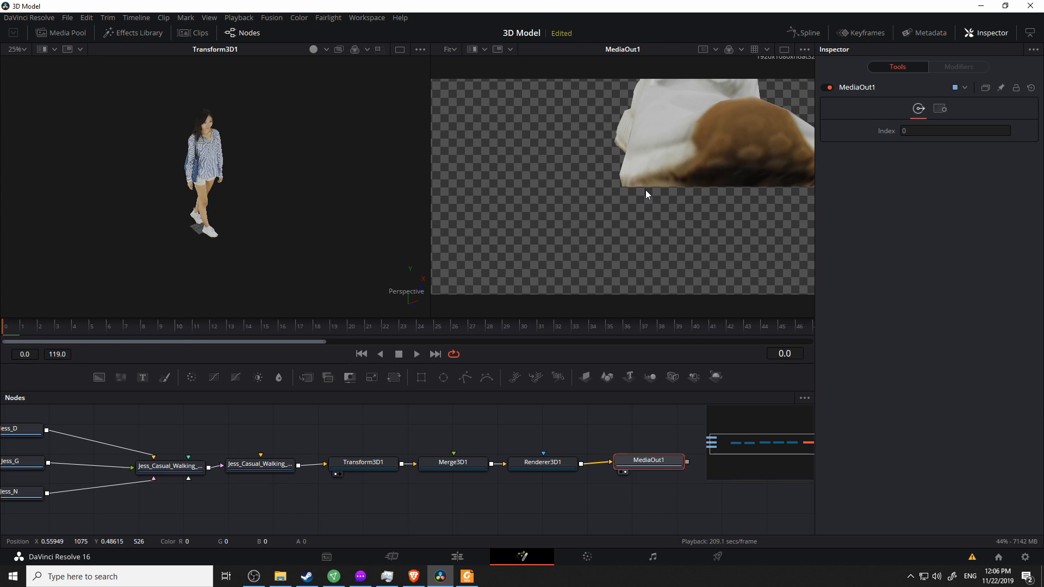
Add an Ambient Light from Merge3D1's right-click menu and connect it into Merge3D1.
left_click(453, 462)
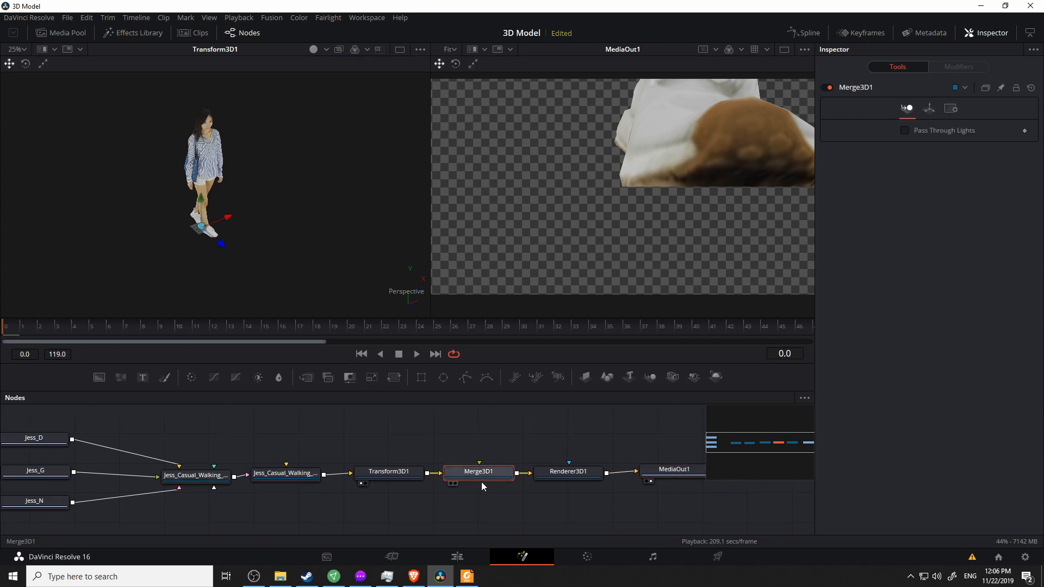
right_click(483, 486)
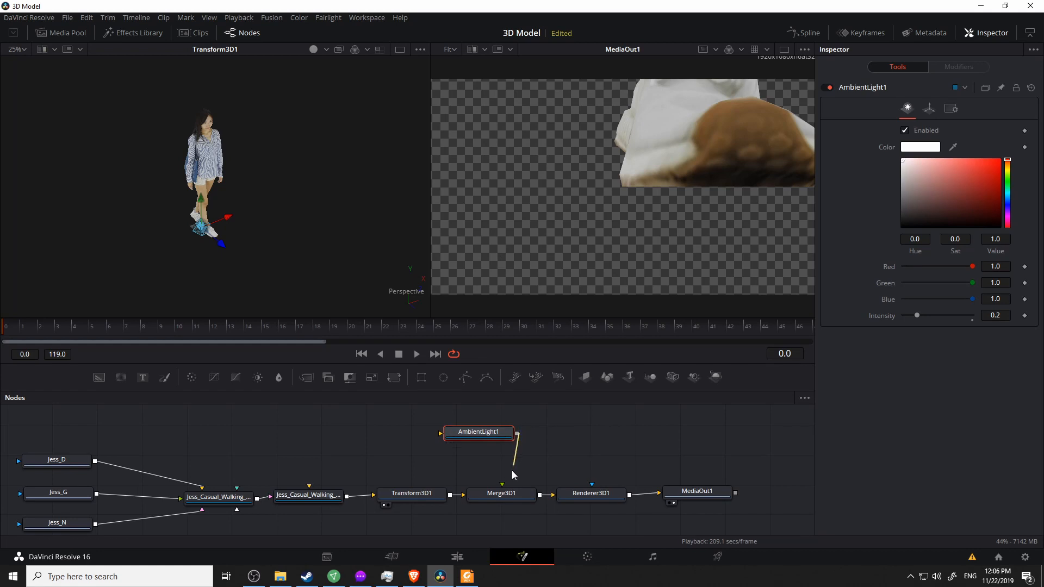
left_click_drag(478, 431, 494, 433)
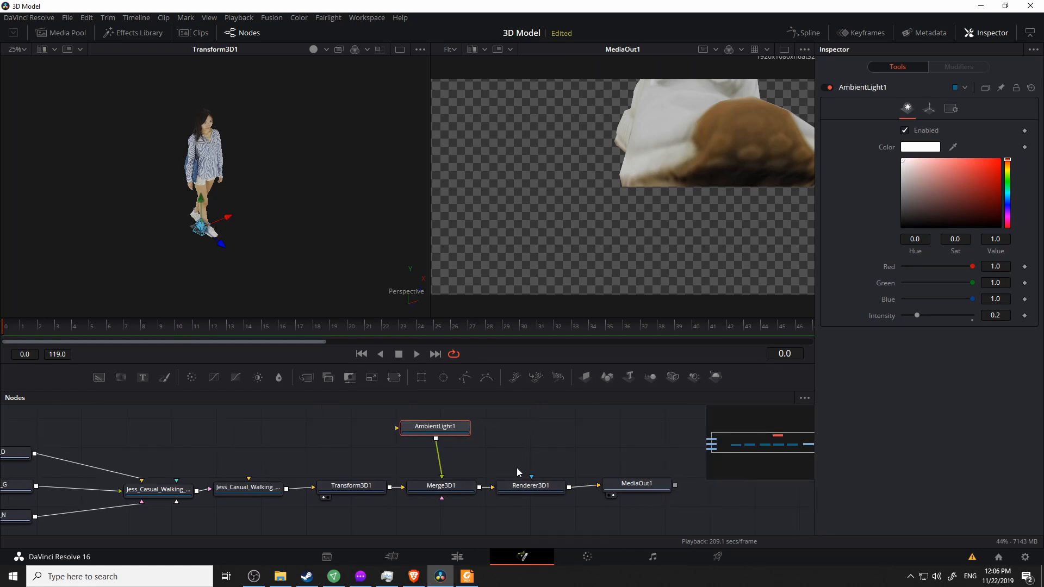
Enable Lighting and Shadows on Renderer3D1 and view the merged 3D scene.
left_click(530, 486)
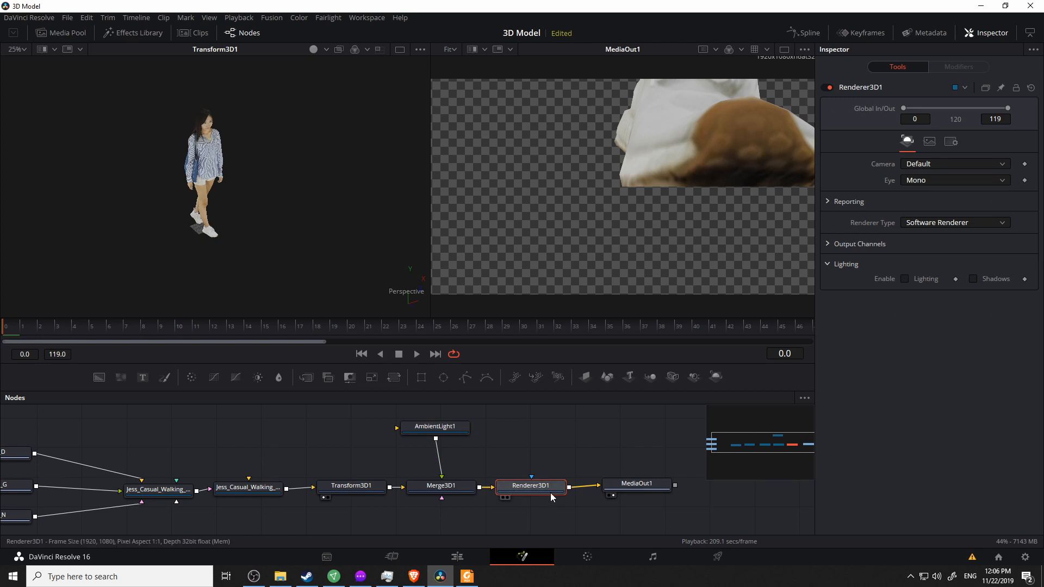
left_click(904, 278)
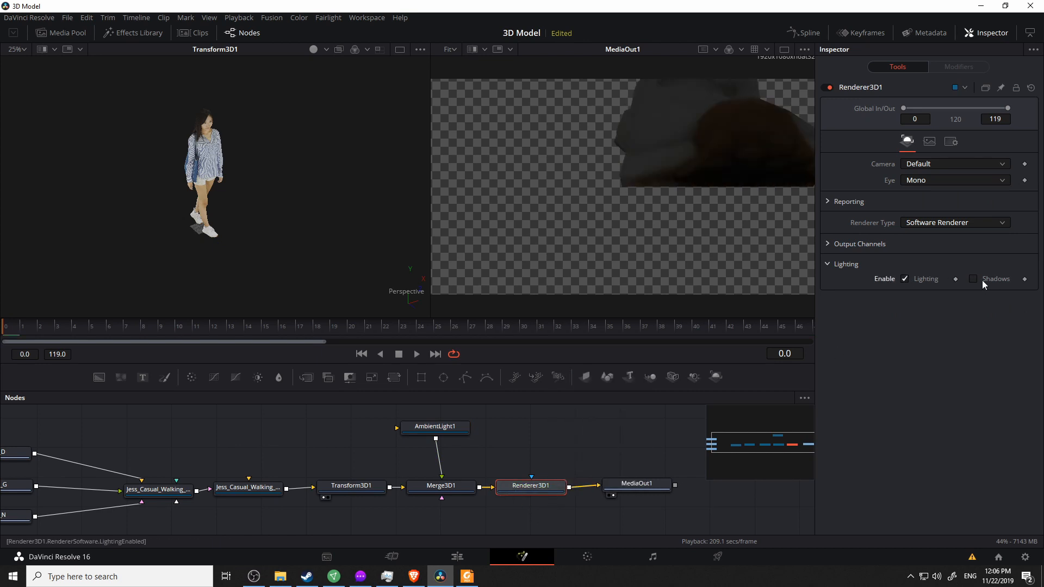
left_click(973, 279)
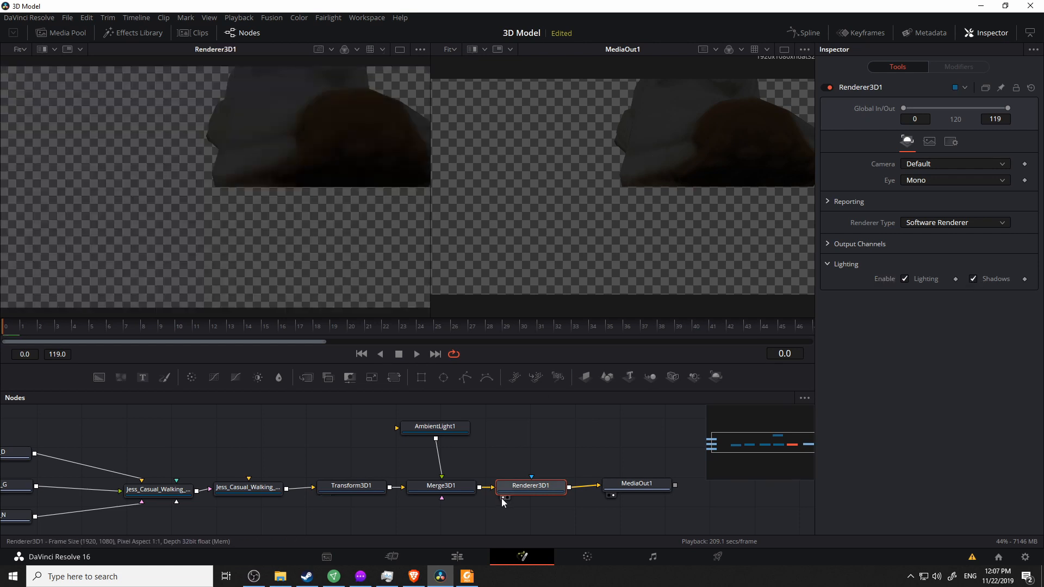
left_click(433, 426)
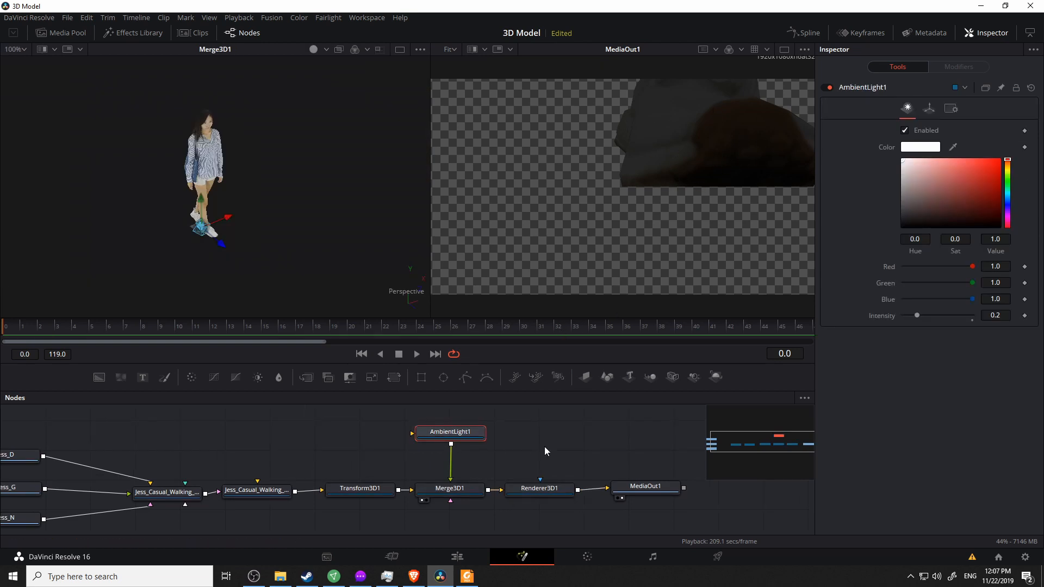
mouse_move(540, 487)
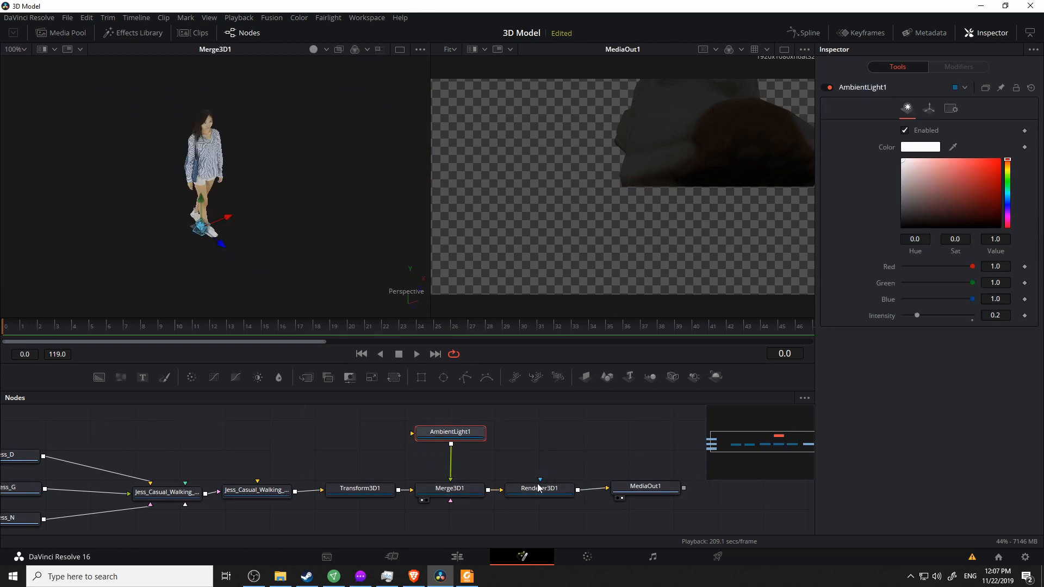
left_click(540, 488)
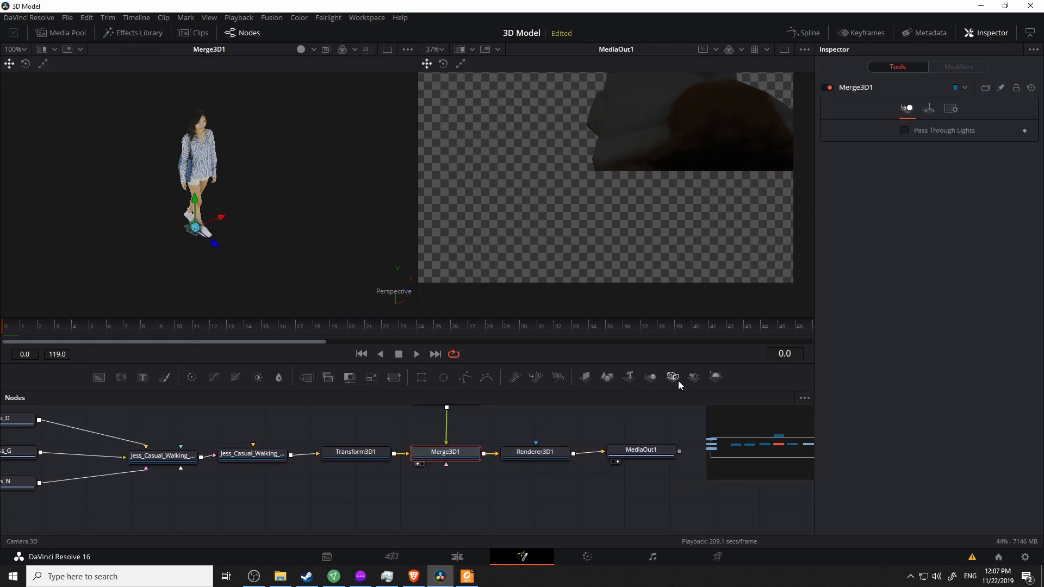
Add a Camera3D node feeding Merge3D1 so the full standing woman renders.
left_click(673, 378)
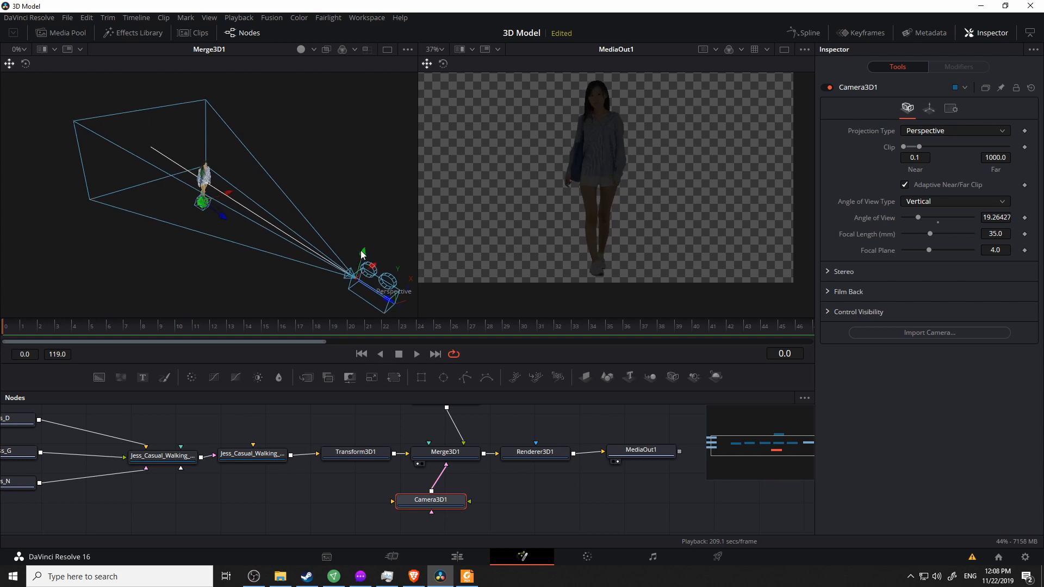
mouse_move(506, 435)
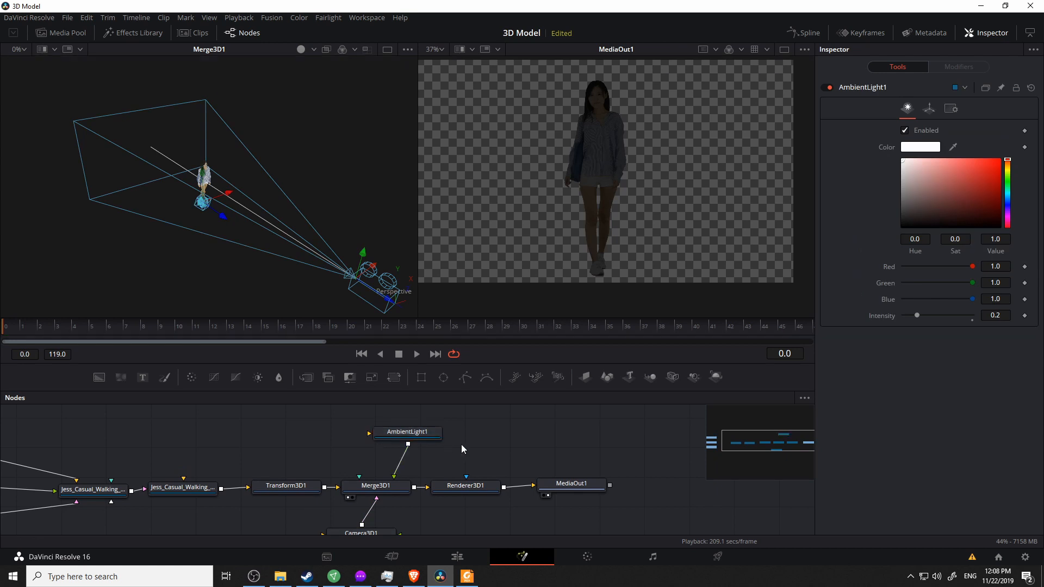
mouse_move(606, 147)
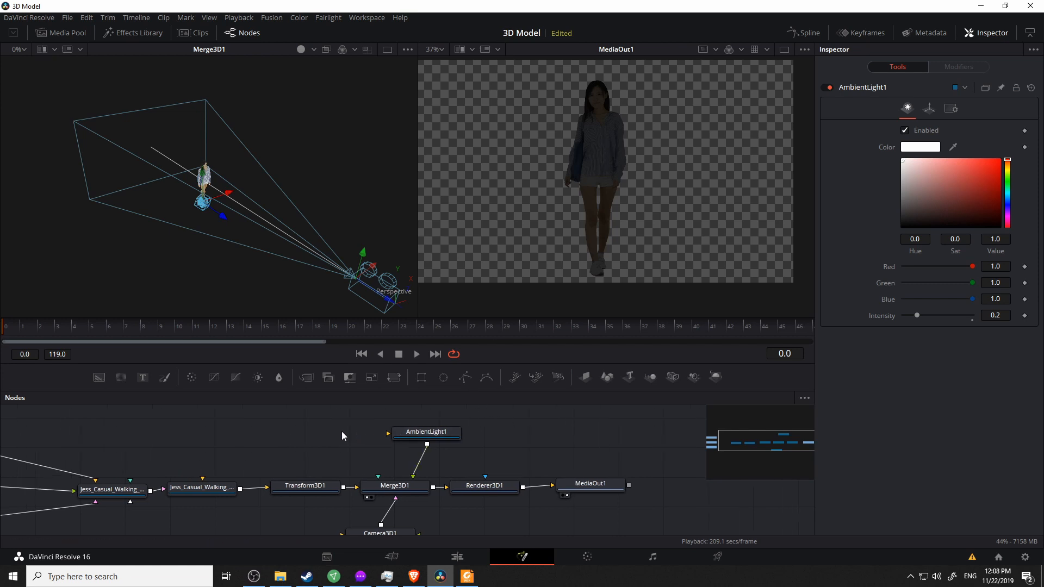
Add a DirectionalLight1 node via Add Tool > 3D > Light, feeding Merge3D1.
right_click(343, 436)
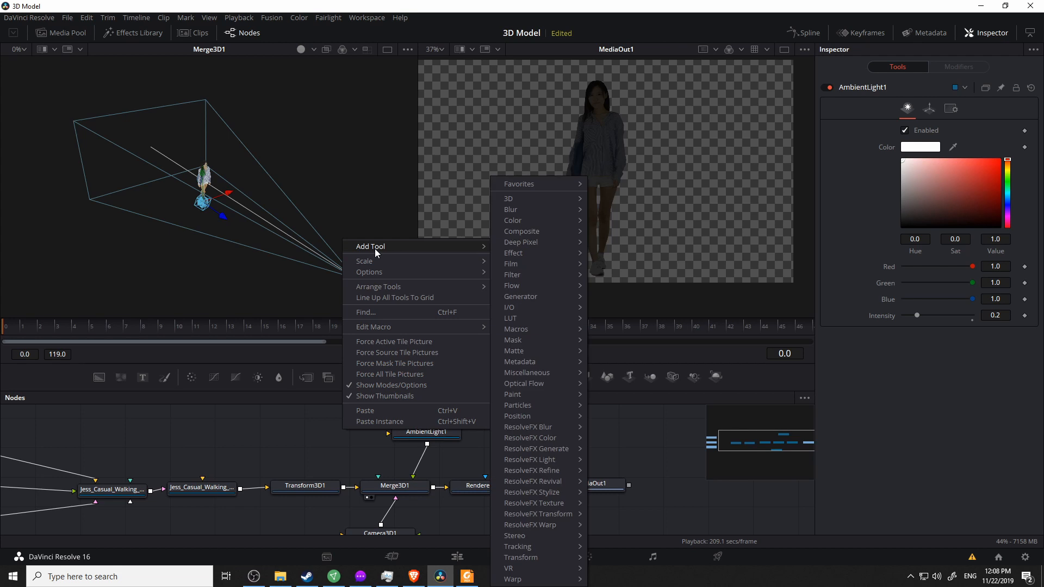
mouse_move(539, 199)
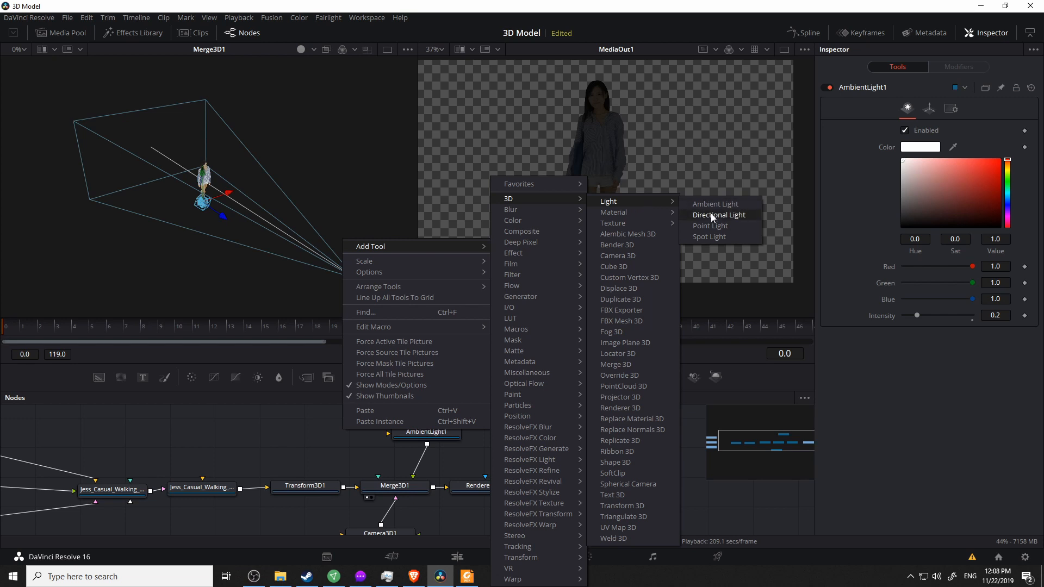
left_click(719, 214)
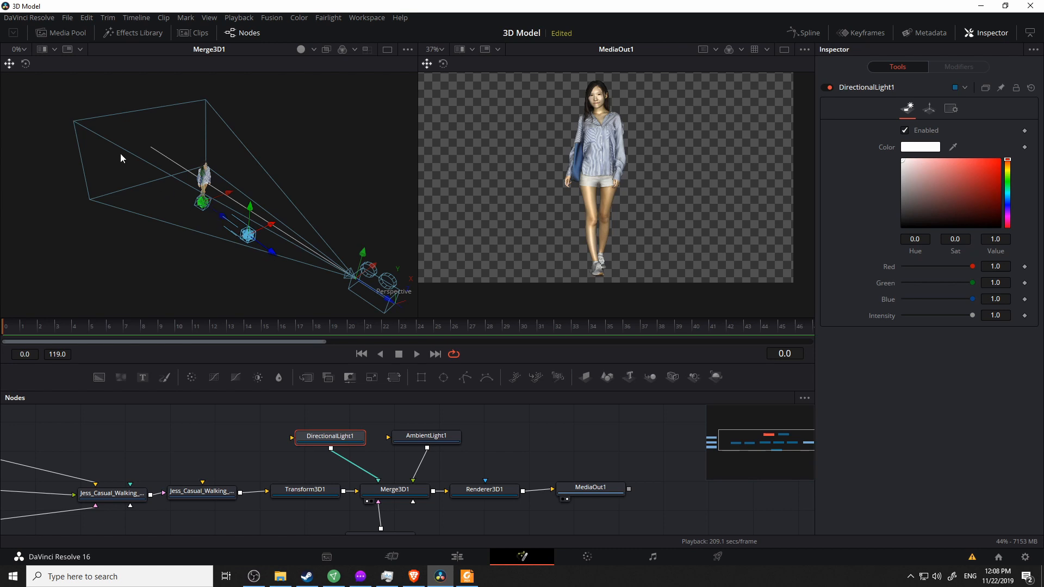
Drag the directional light gizmo to roughly Y 276.5 and Z 388.4.
left_click_drag(248, 235, 249, 170)
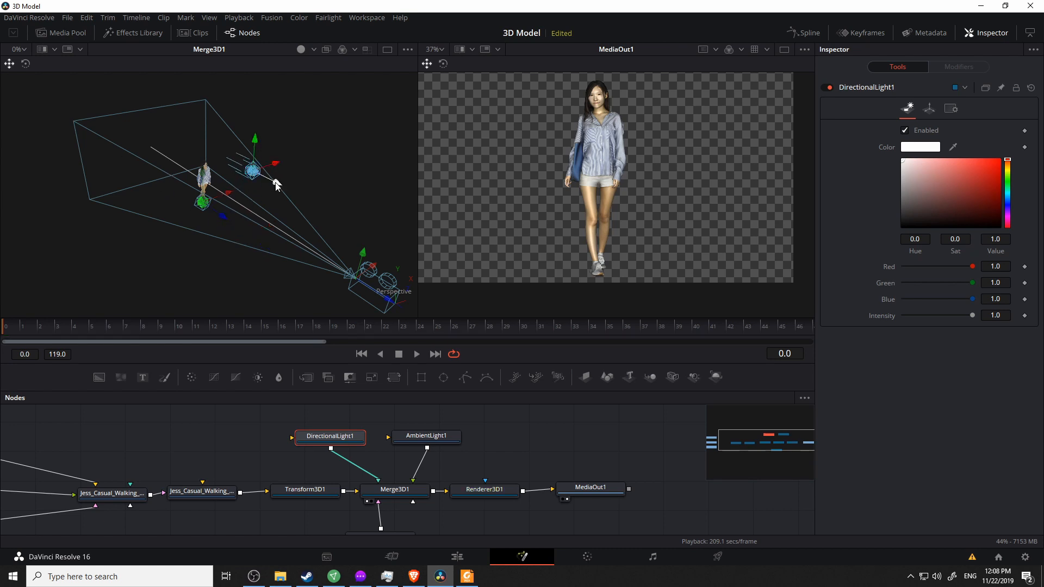
left_click_drag(252, 170, 299, 175)
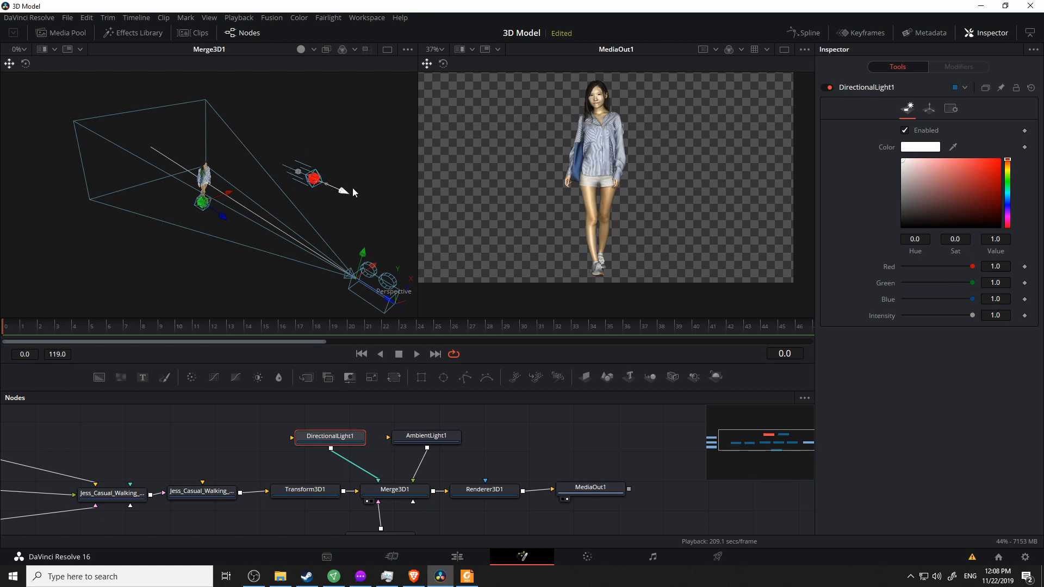
left_click_drag(313, 178, 293, 170)
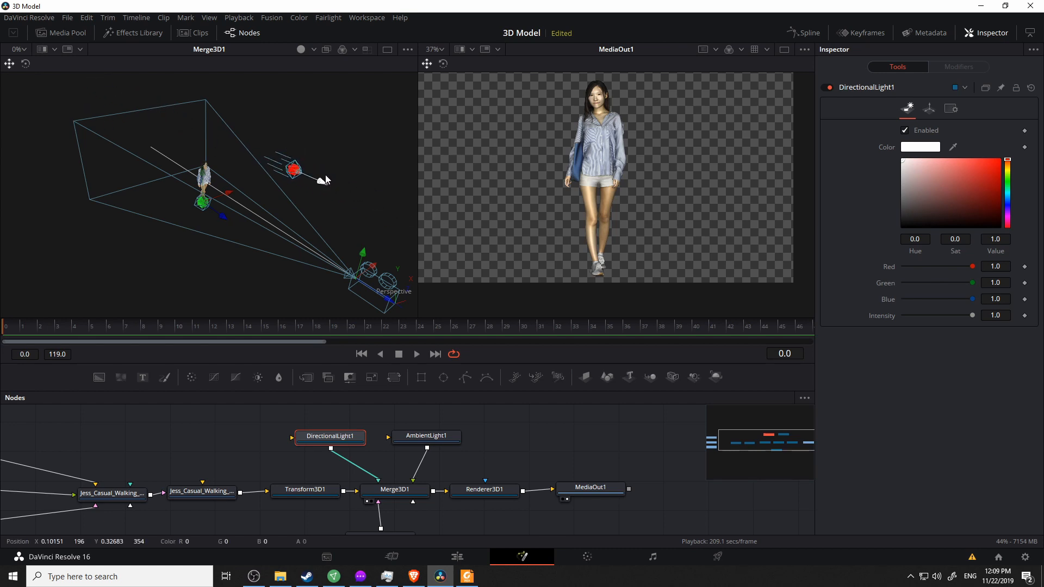
In the Transform tab, test the light's Rotation X at 60, then reset it to 0.
left_click(929, 107)
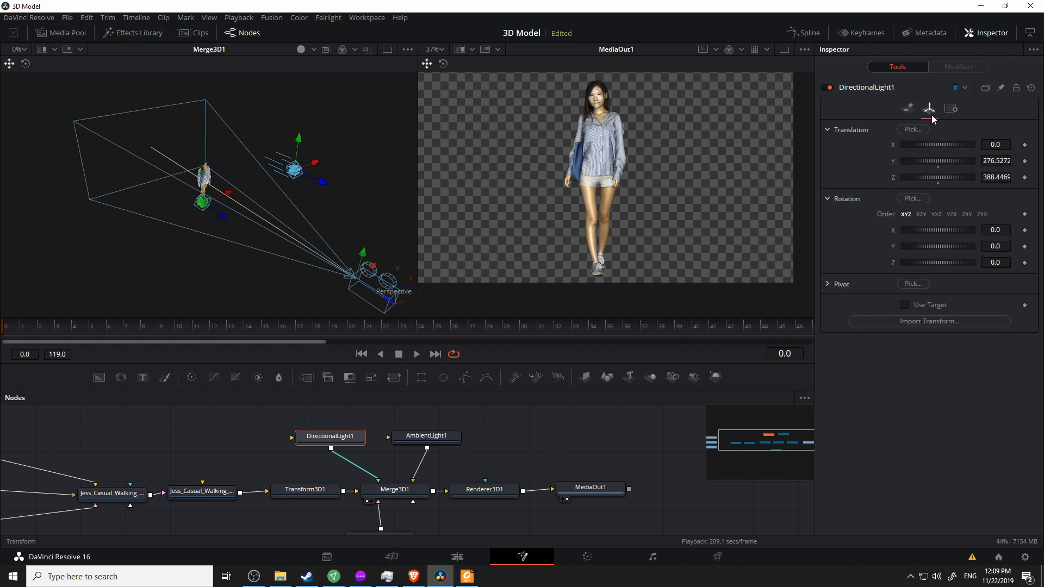
mouse_move(941, 234)
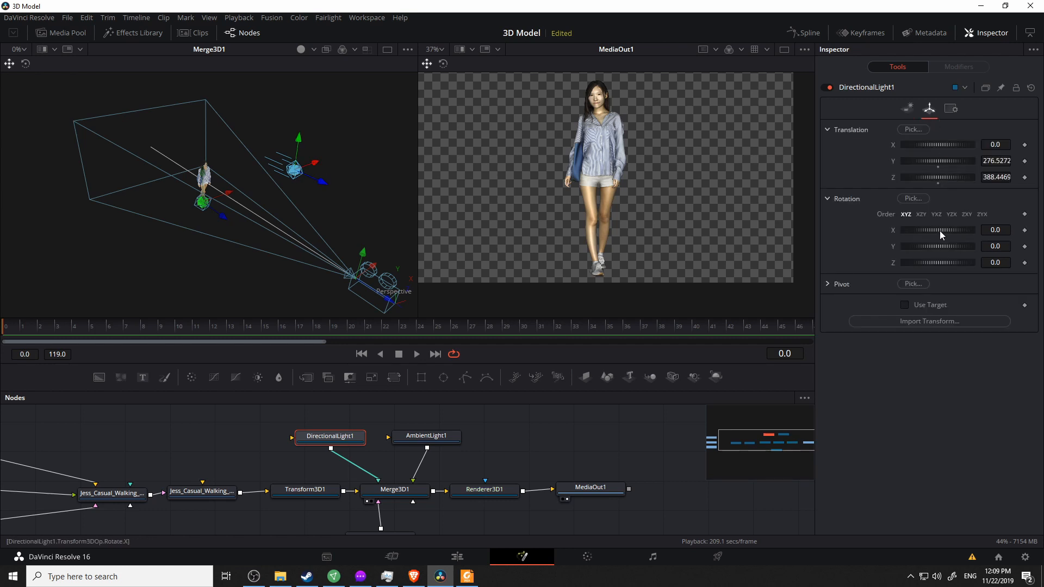
left_click_drag(952, 229, 933, 230)
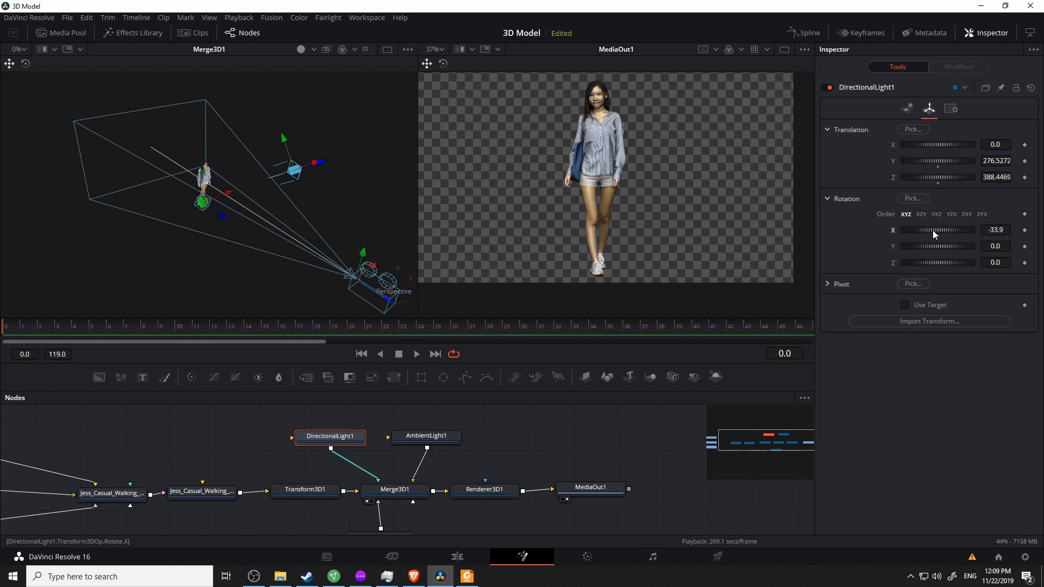
left_click_drag(936, 229, 953, 229)
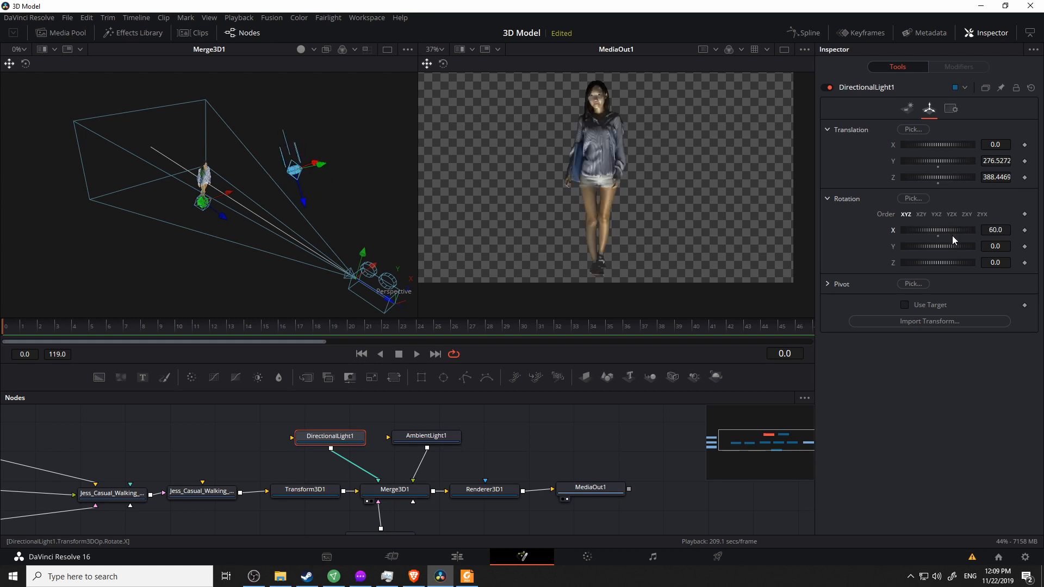
left_click_drag(940, 230, 952, 229)
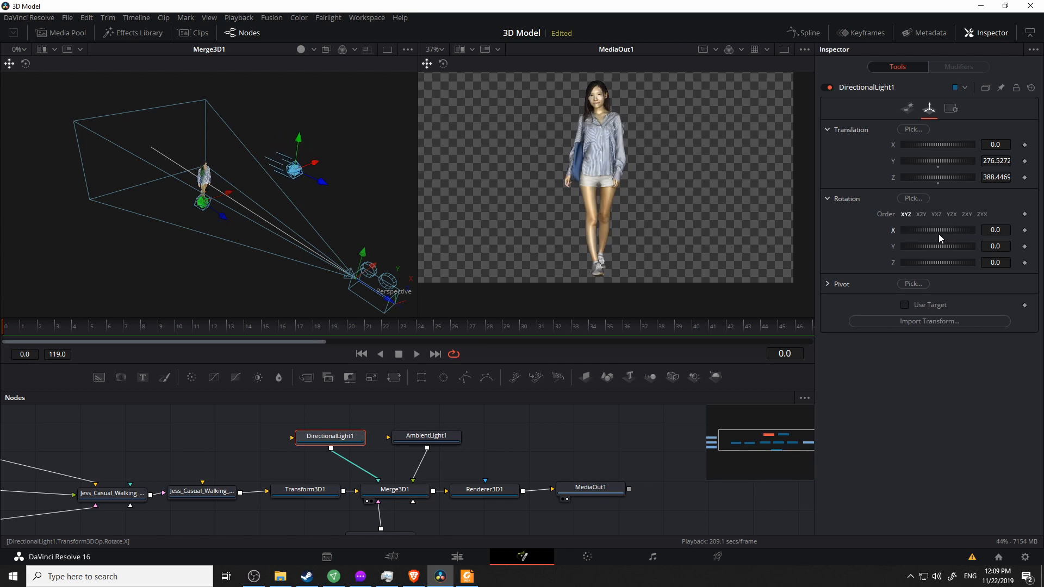
left_click_drag(946, 229, 932, 230)
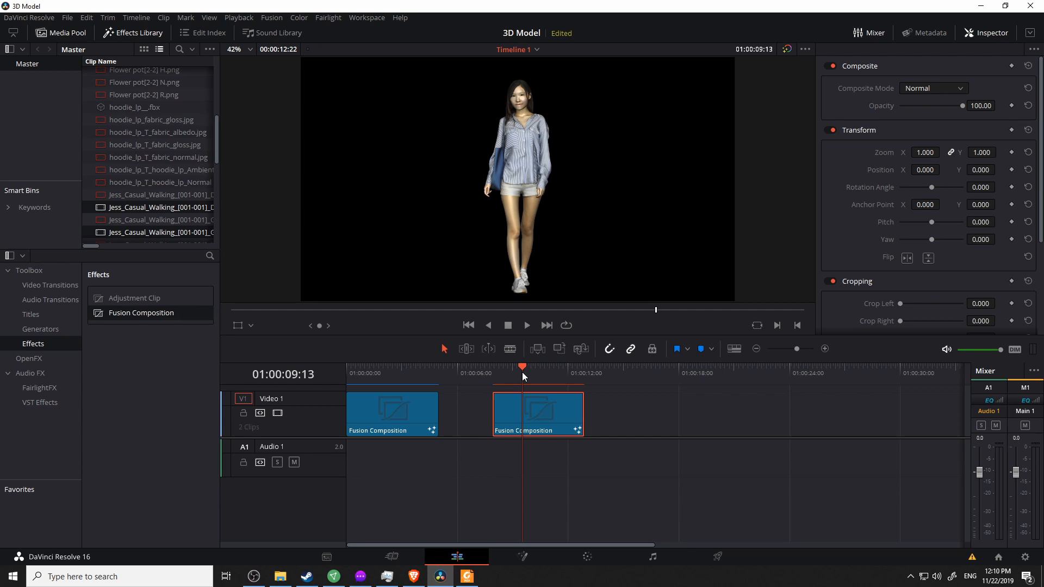
mouse_move(483, 364)
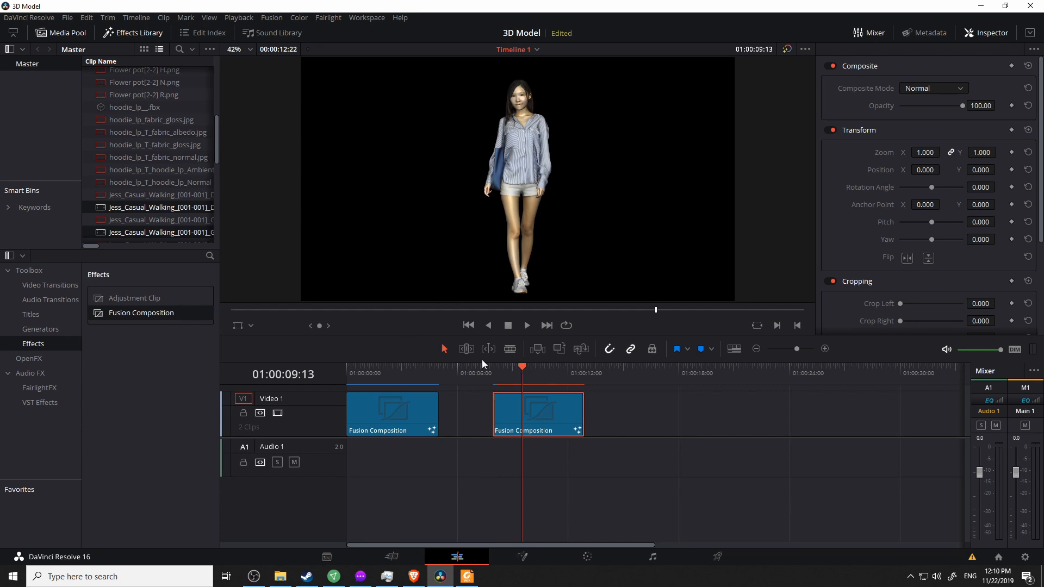
Scrub the playhead through the second Fusion Composition clip and select that clip.
left_click(555, 367)
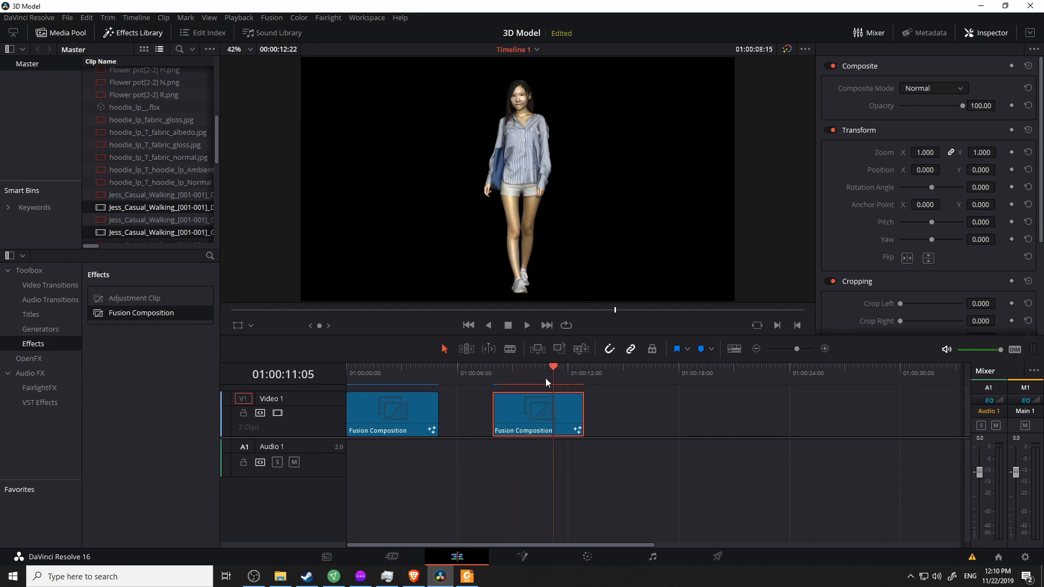
left_click_drag(554, 366, 584, 366)
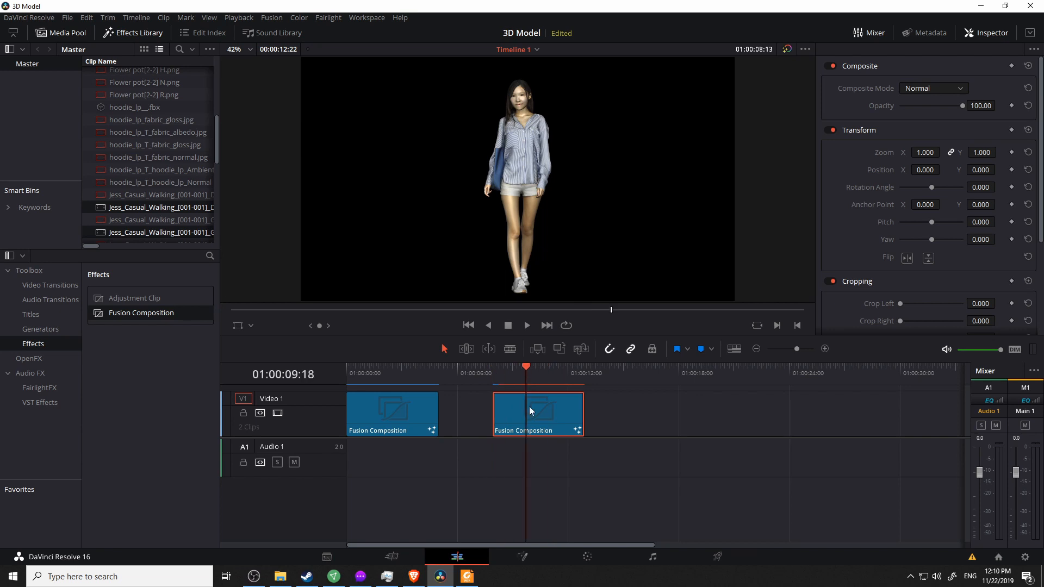
left_click(522, 557)
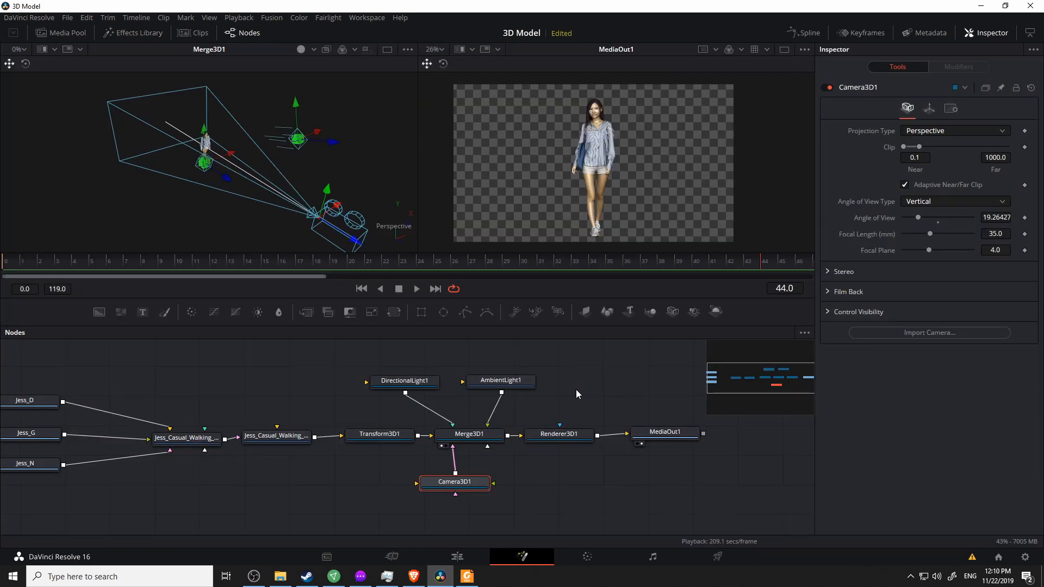
Keyframe Camera3D1's translation with Use Target, setting Translation Z to -600 at frame 119.
left_click(929, 108)
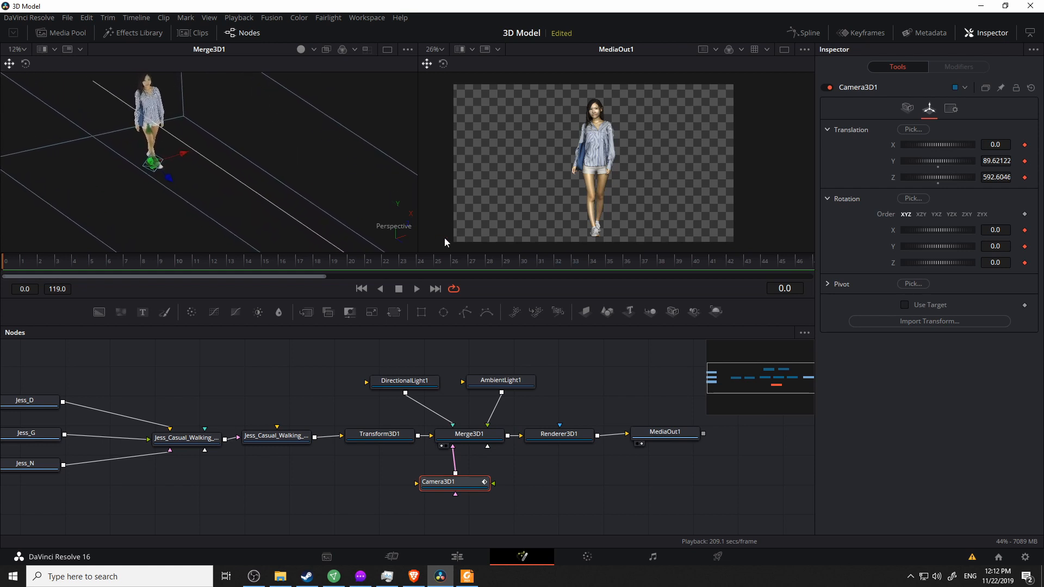
left_click(913, 283)
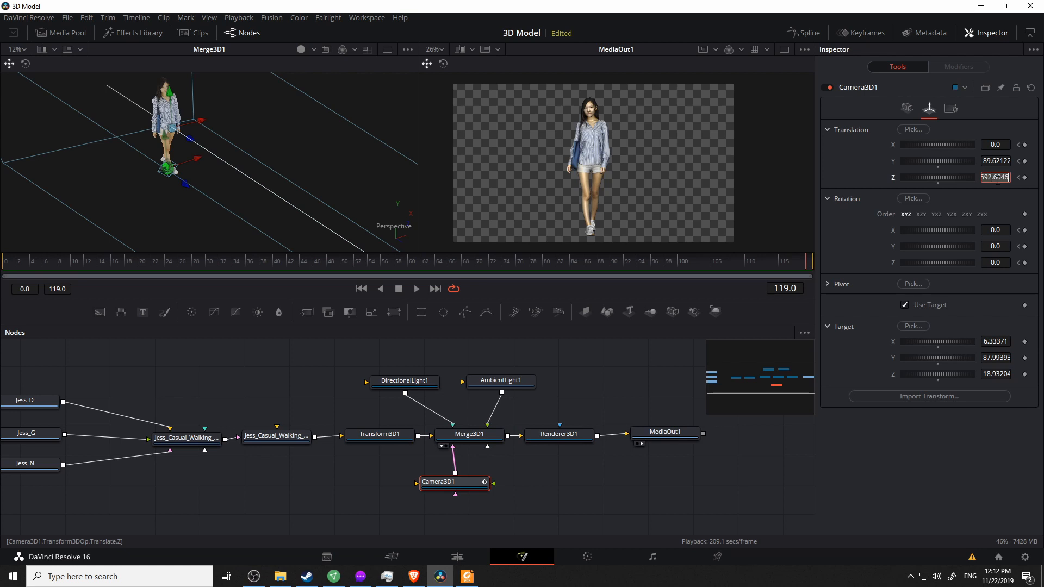
type("-600.0")
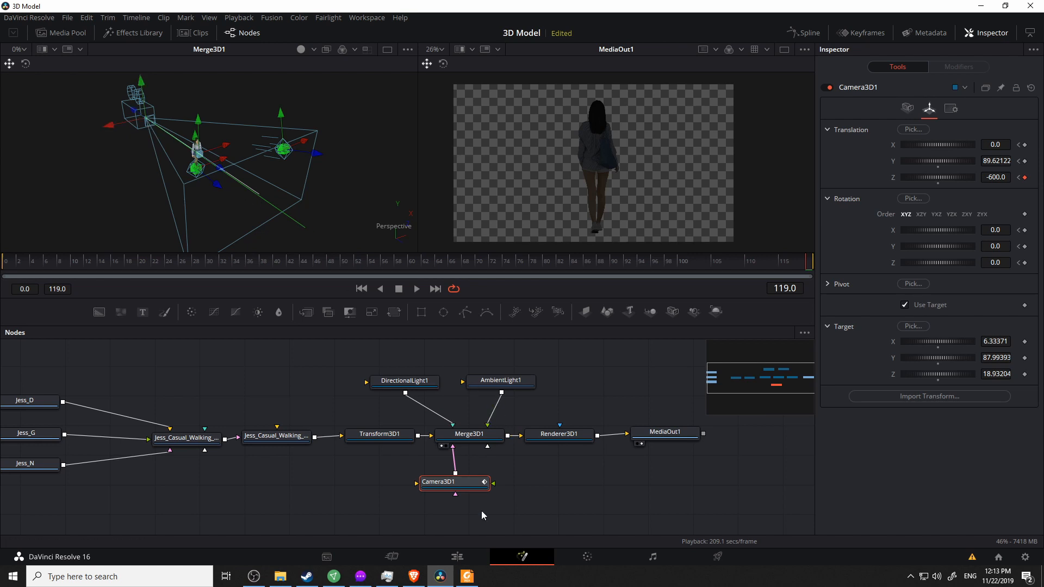
left_click(457, 557)
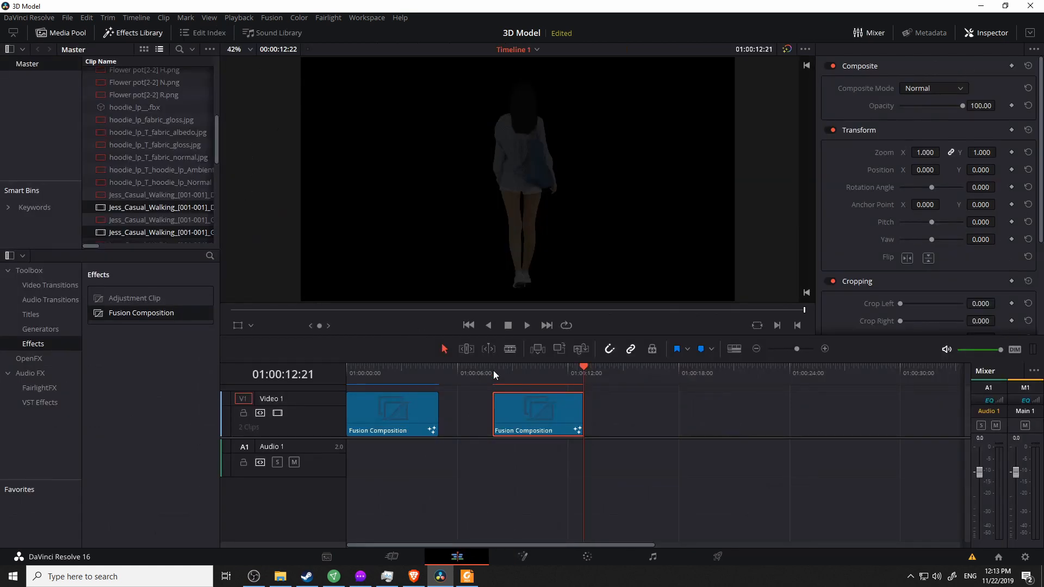
left_click(539, 366)
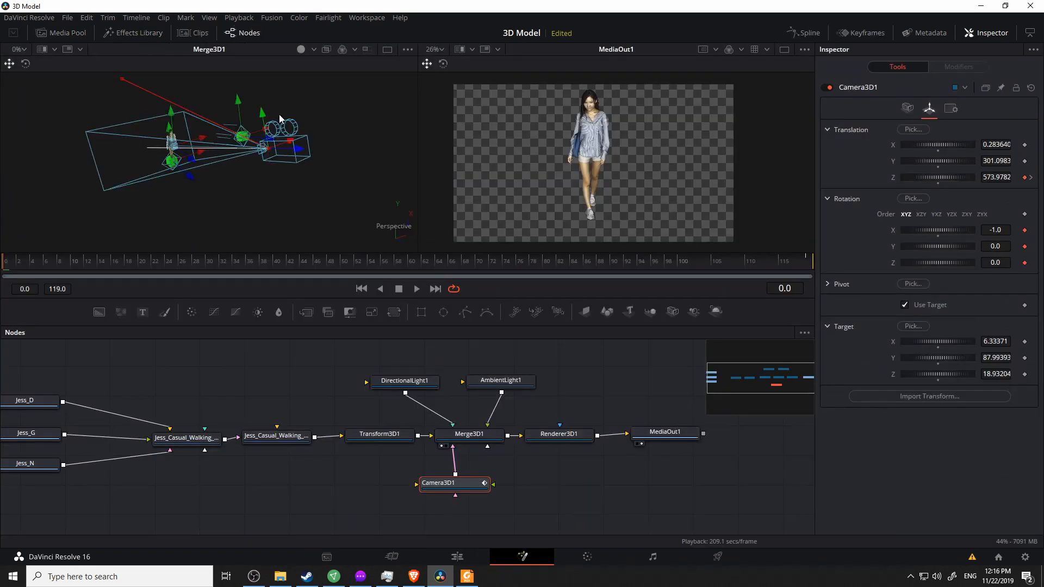
Step through the early frames of the camera move, around frame 16.
left_click(121, 260)
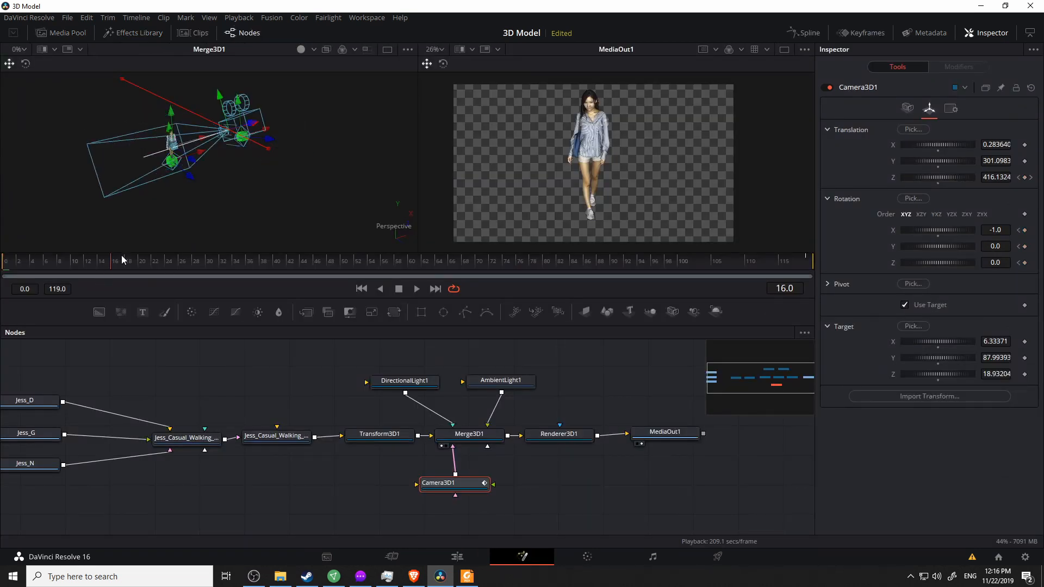
left_click(400, 260)
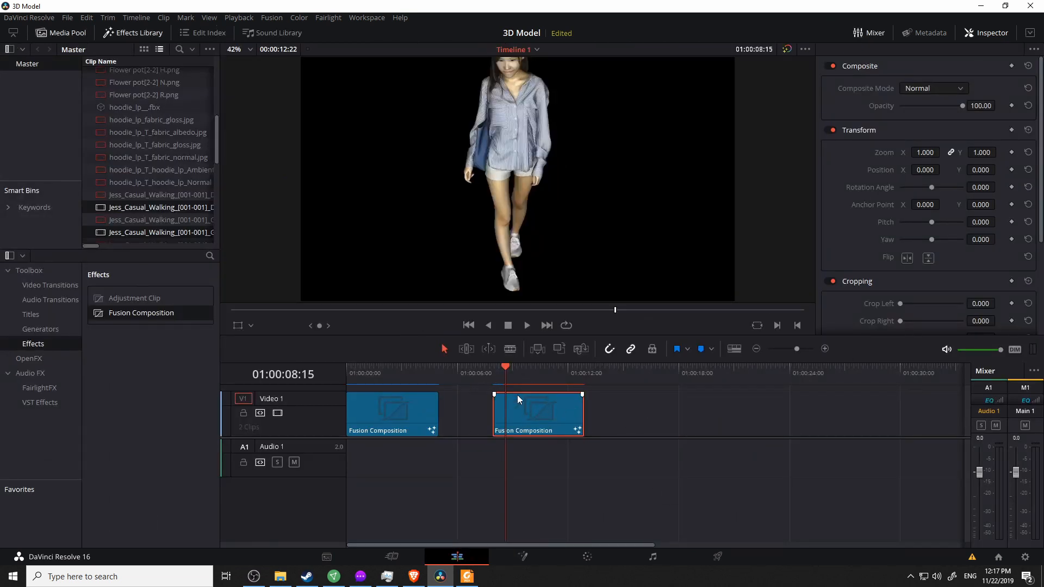
Scrub forward through the second clip until the woman is seen from behind.
left_click(531, 373)
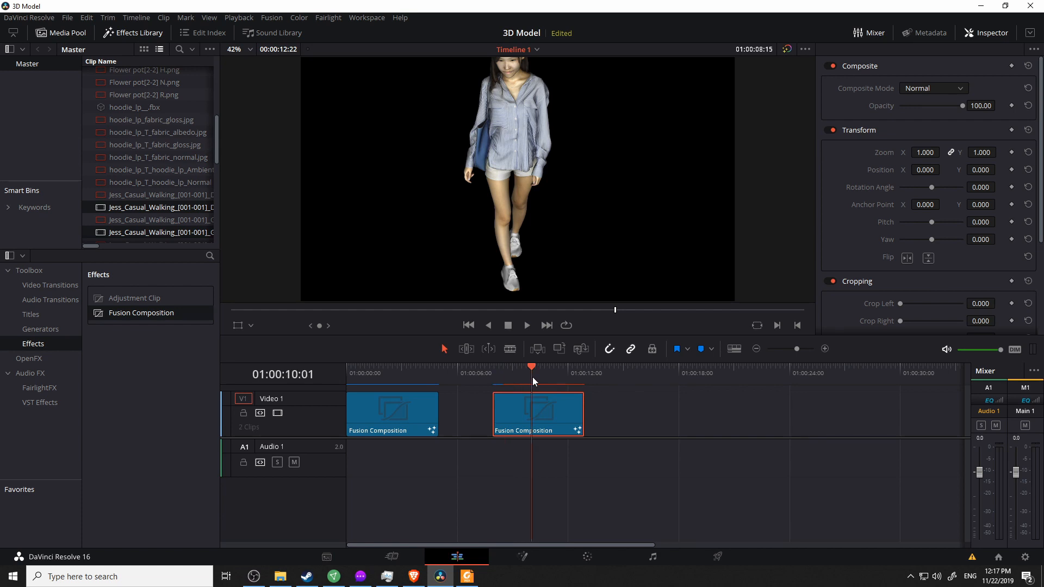
left_click_drag(531, 366, 575, 366)
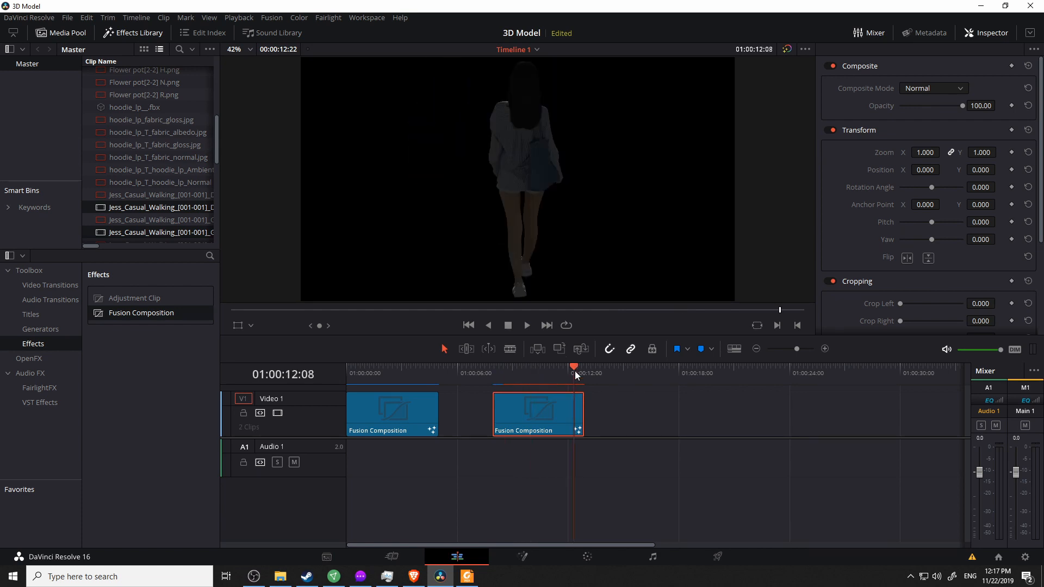